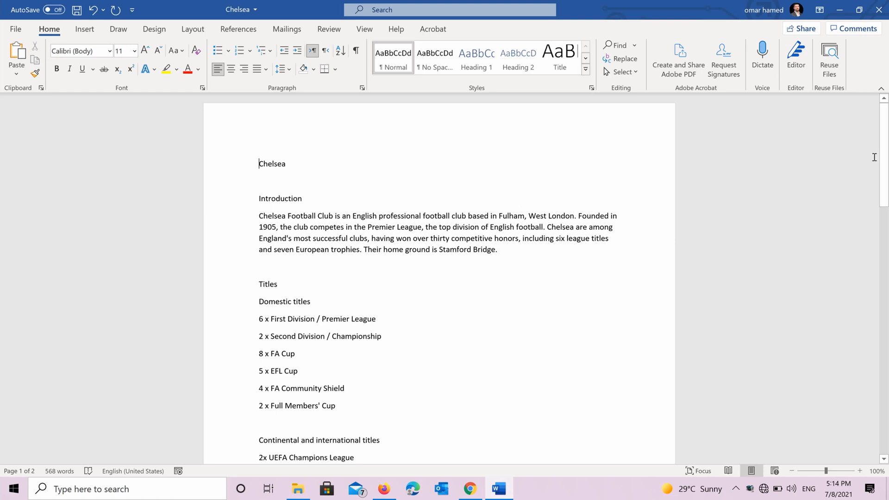
pyautogui.moveTo(416, 274)
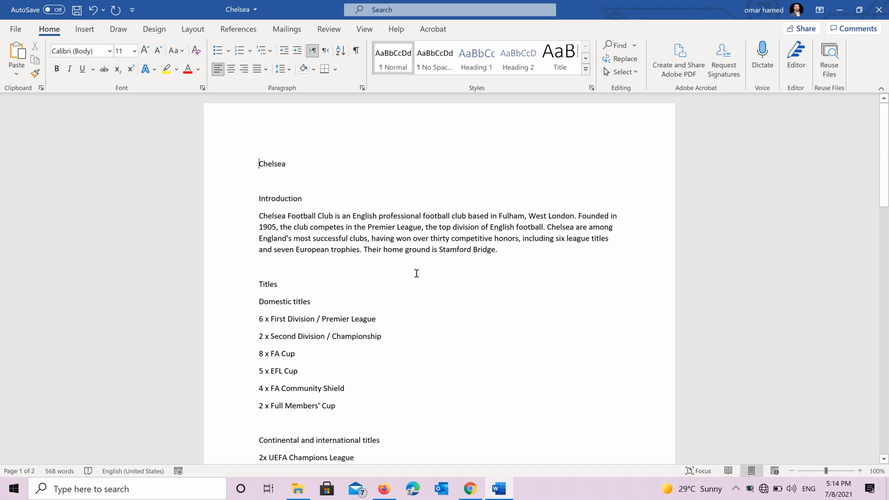
# Make the 'Introduction' heading blue and bold
pyautogui.scroll(-3)
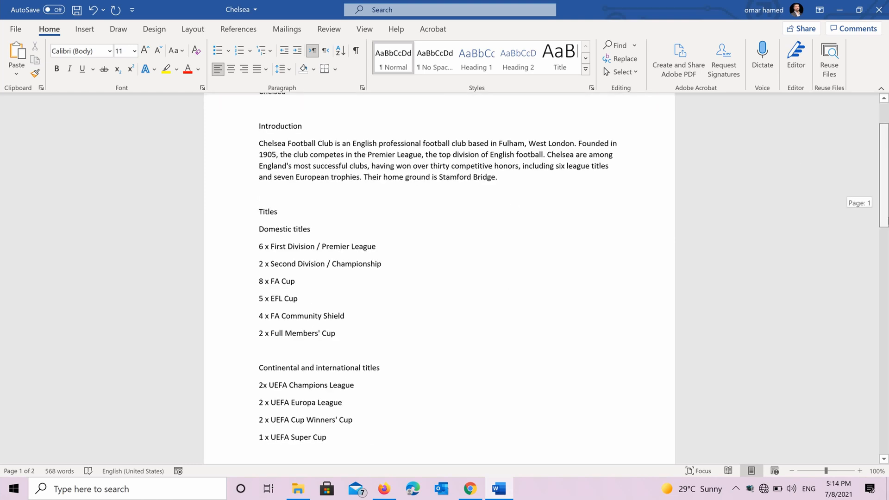
pyautogui.scroll(-3)
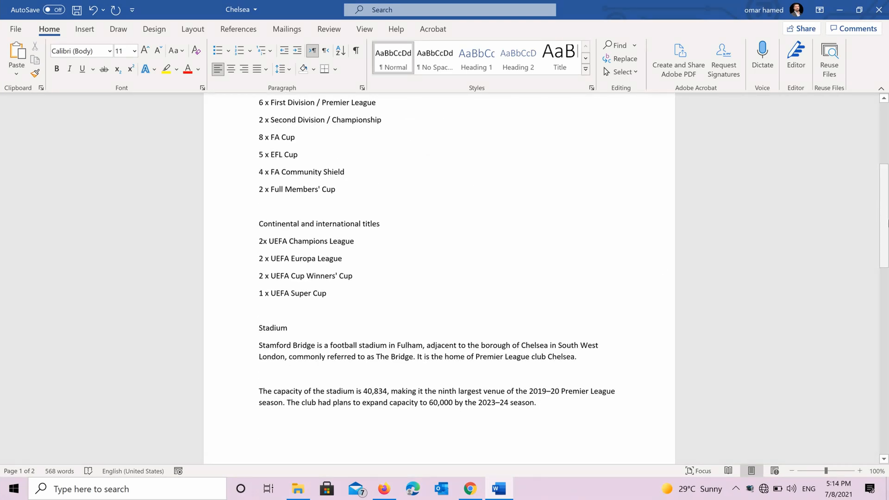
pyautogui.scroll(-3)
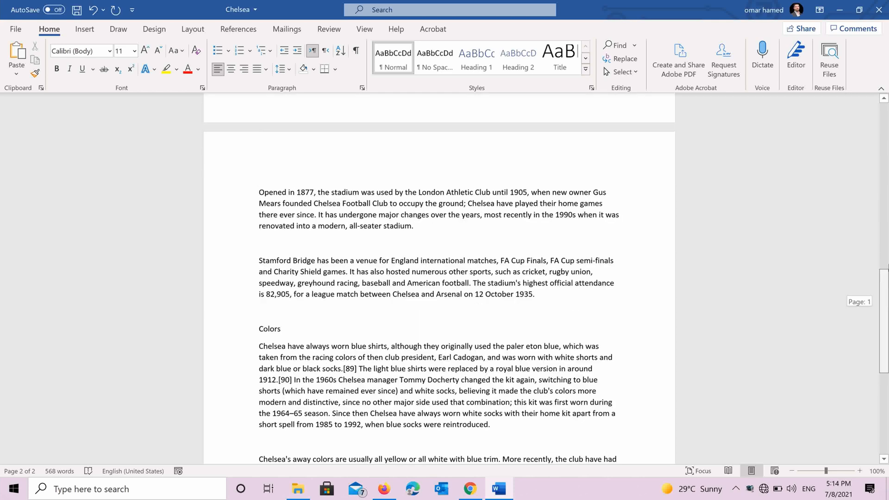
pyautogui.scroll(3)
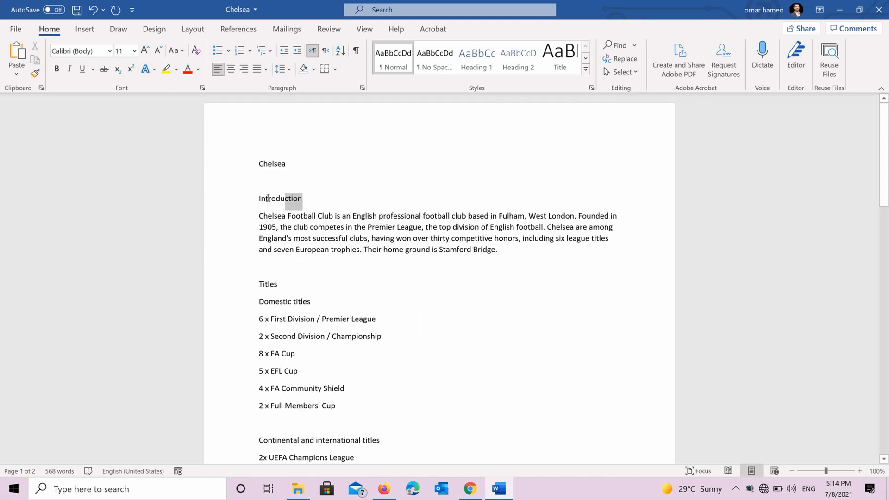
pyautogui.doubleClick(280, 199)
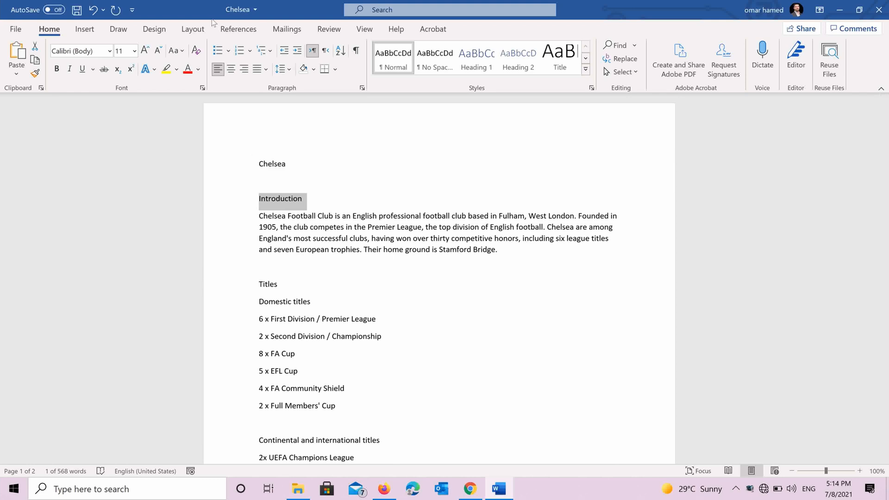
pyautogui.moveTo(291, 207)
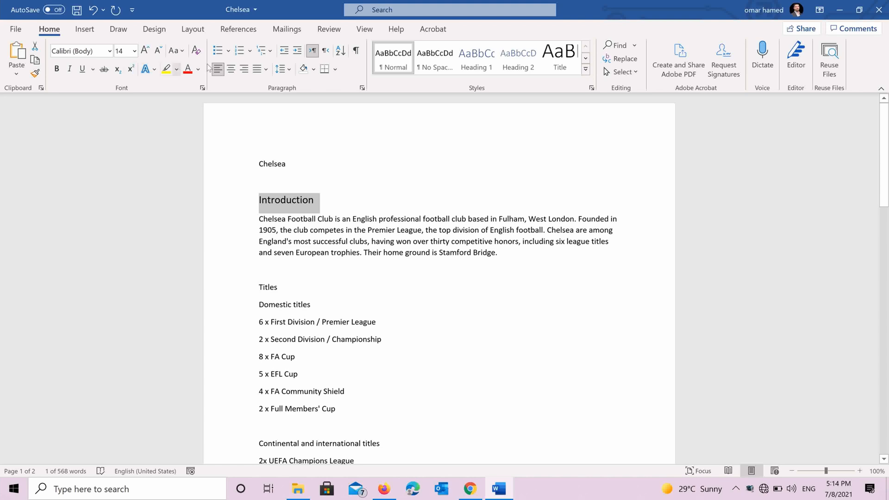
pyautogui.click(198, 69)
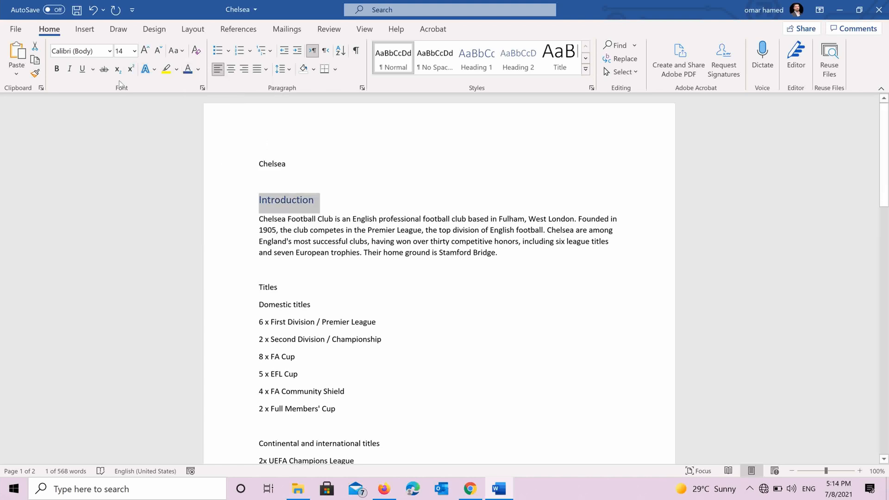
pyautogui.click(56, 69)
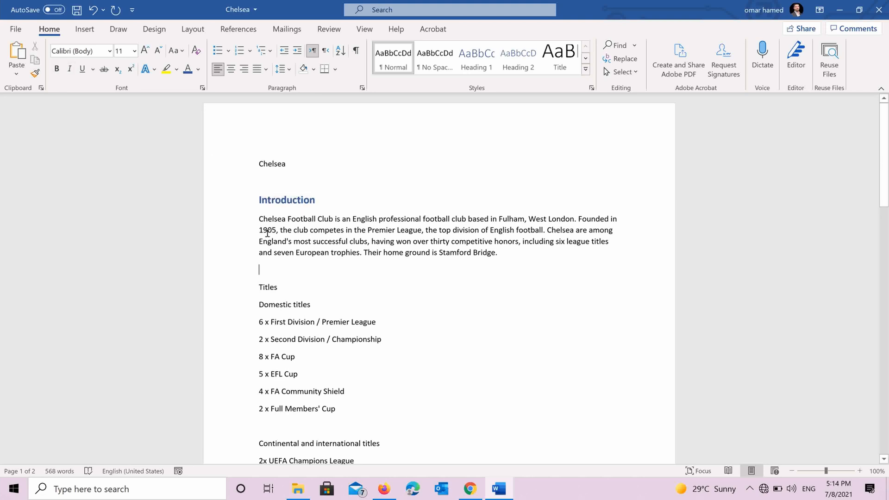
pyautogui.moveTo(283, 283)
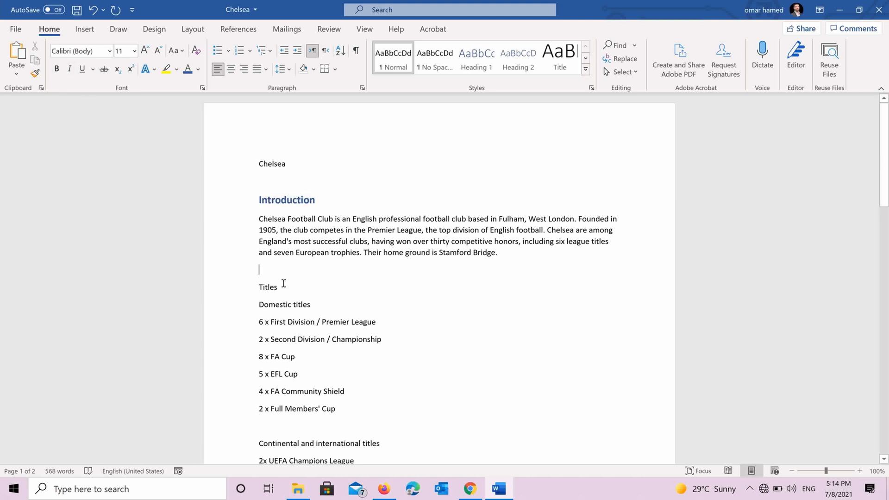
# Reselect the Introduction heading, then place the cursor on the Chelsea title line
pyautogui.doubleClick(268, 287)
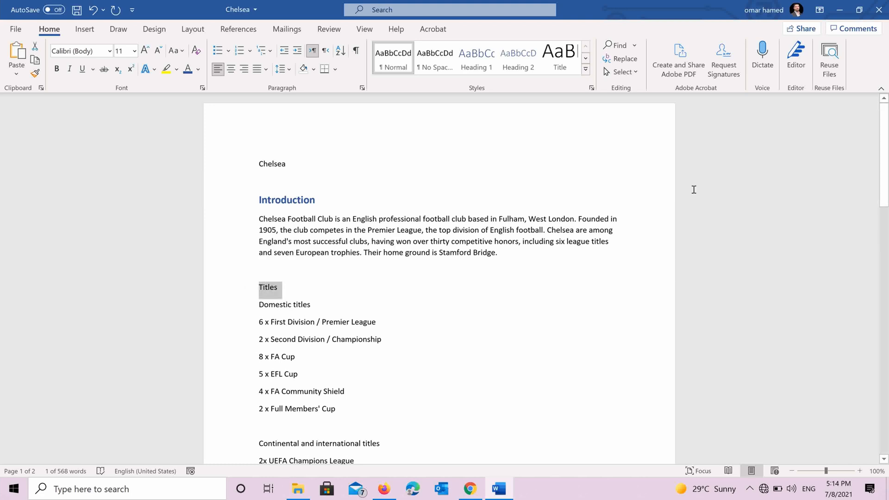
pyautogui.scroll(-3)
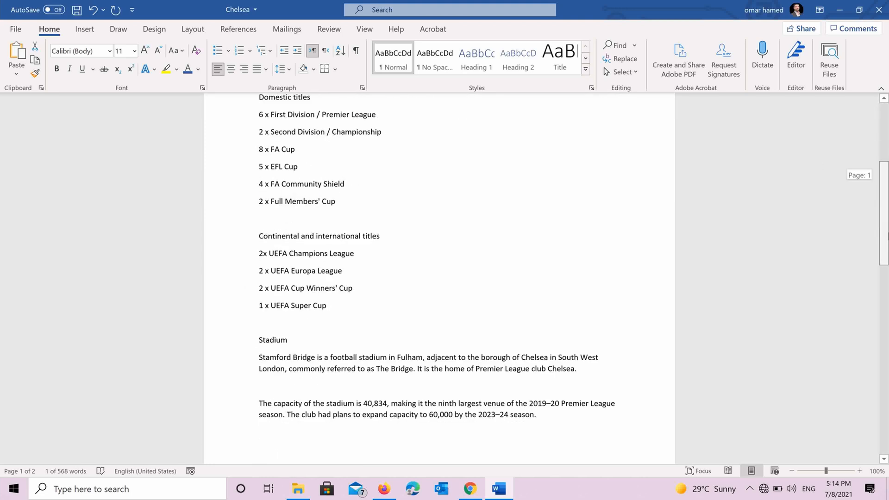
pyautogui.scroll(3)
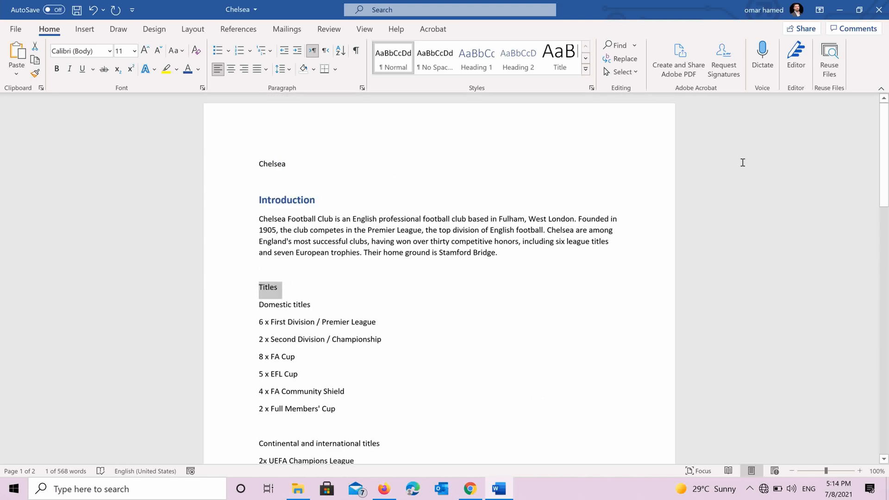
pyautogui.moveTo(405, 139)
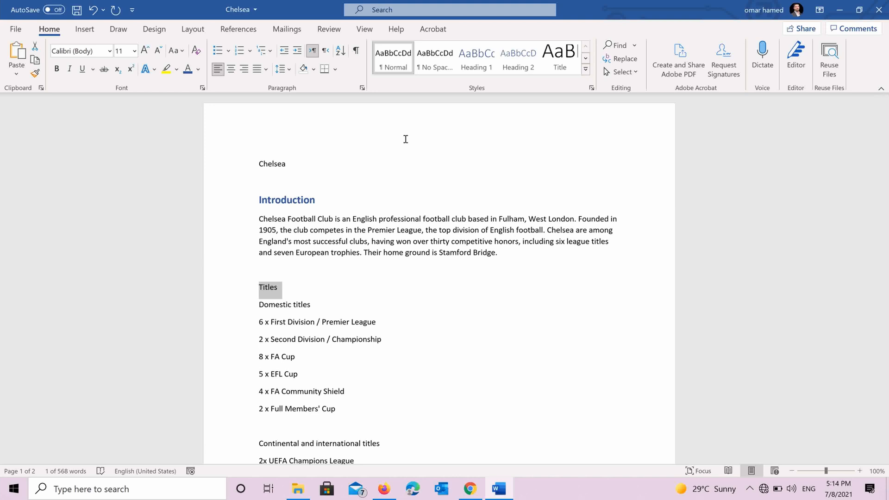
pyautogui.moveTo(295, 183)
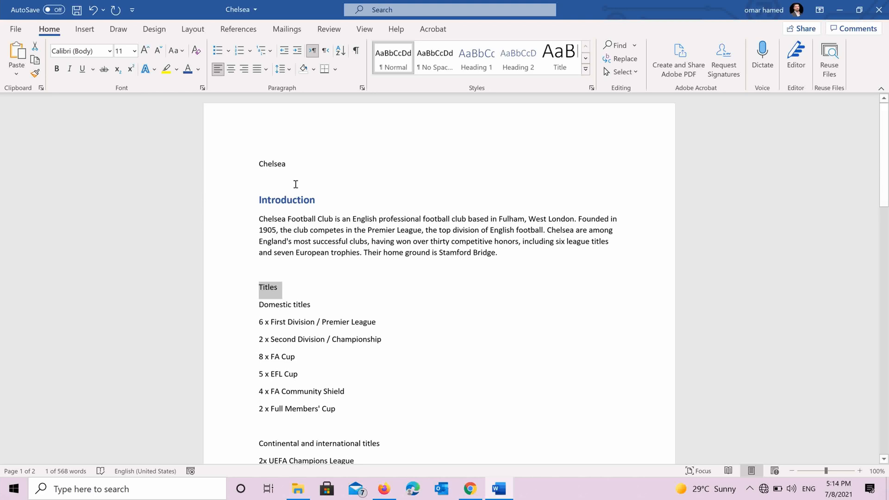
pyautogui.doubleClick(286, 199)
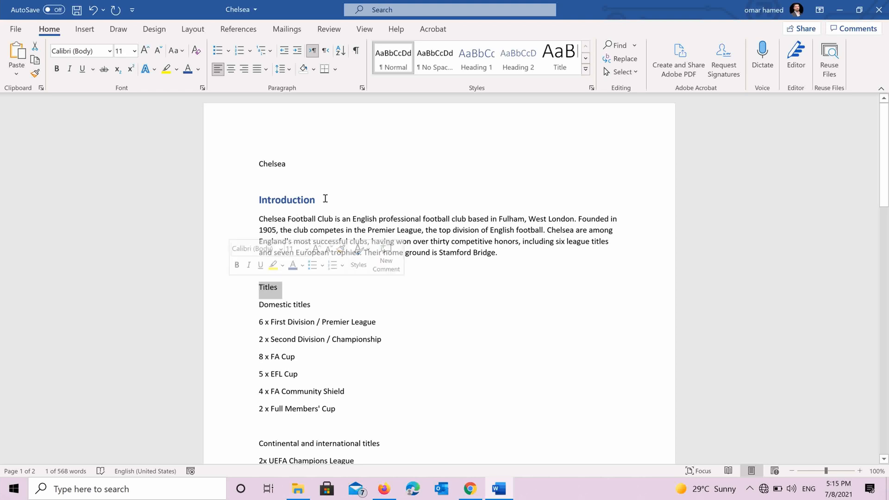
pyautogui.click(316, 199)
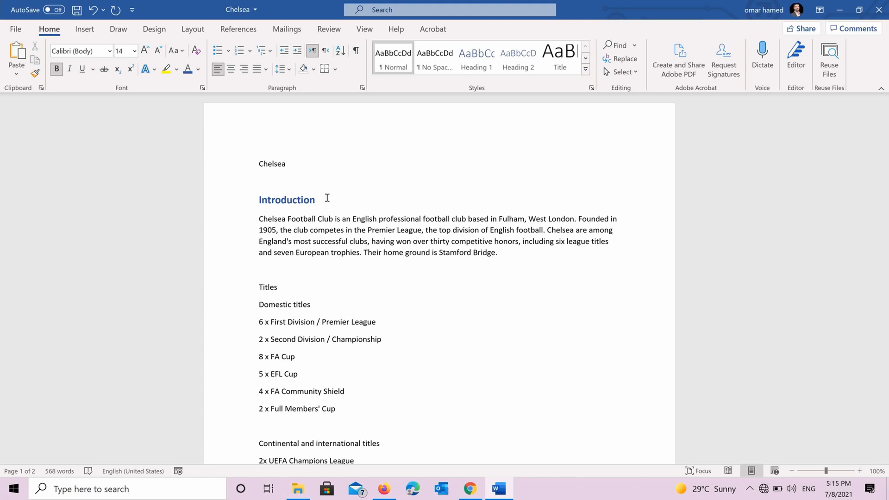
pyautogui.doubleClick(286, 199)
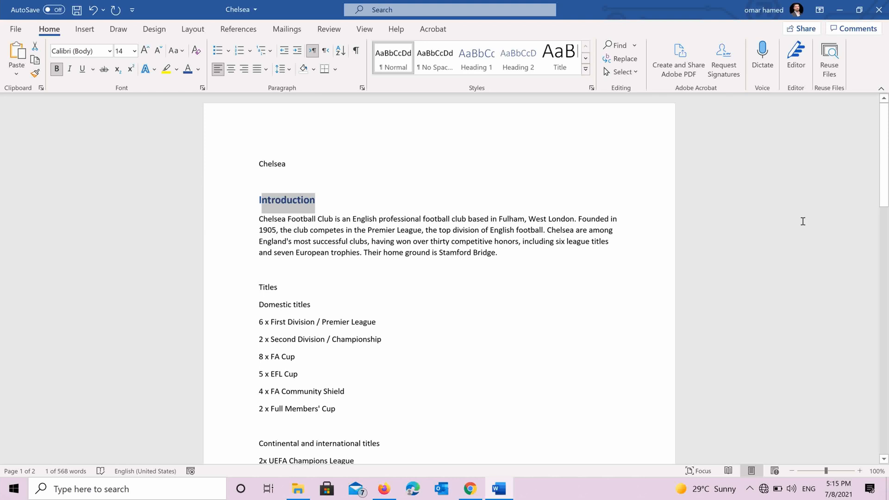
pyautogui.moveTo(532, 134)
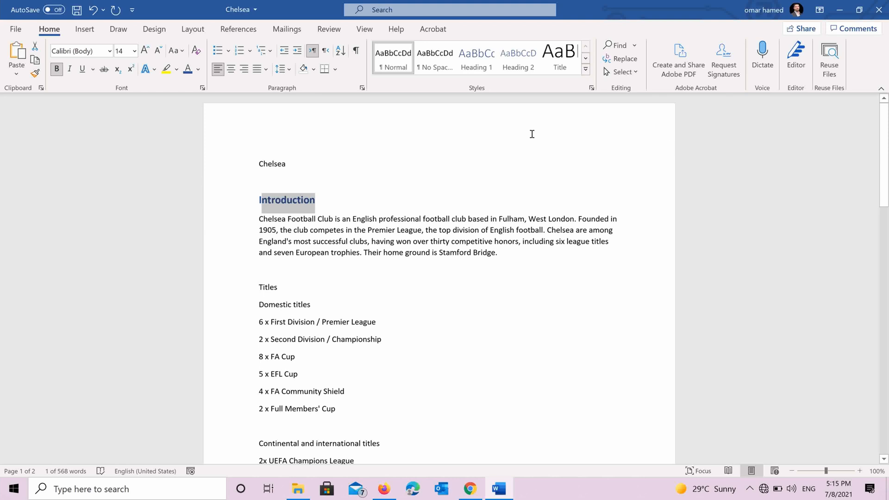
pyautogui.moveTo(245, 163)
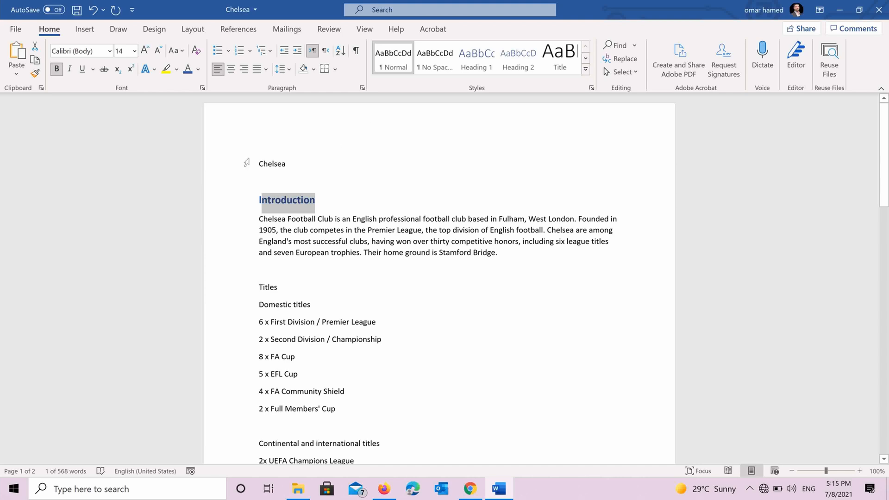
pyautogui.click(255, 163)
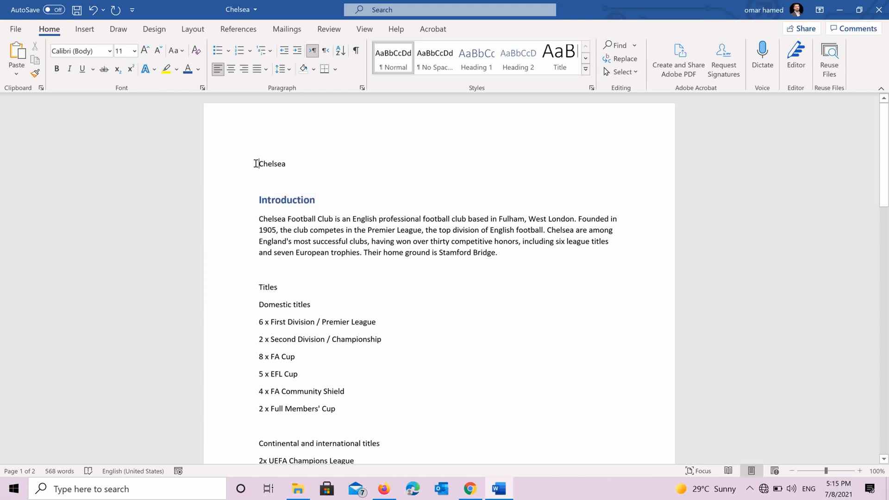
pyautogui.moveTo(423, 84)
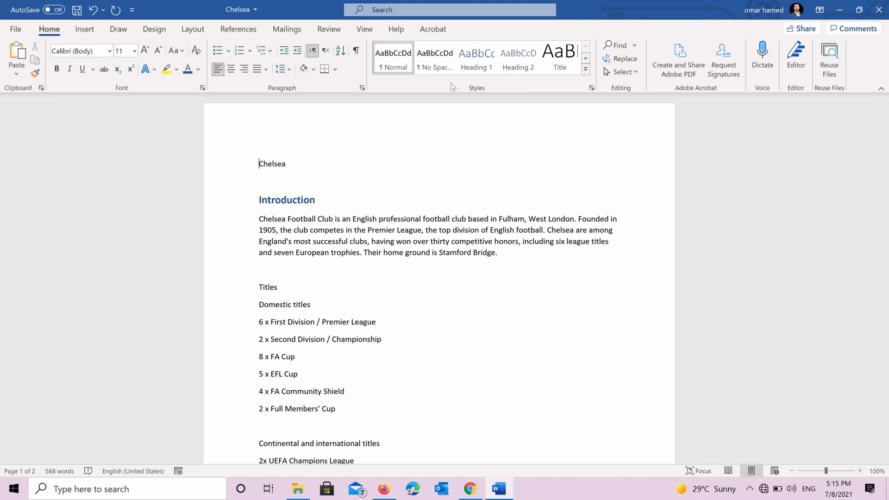
pyautogui.click(586, 70)
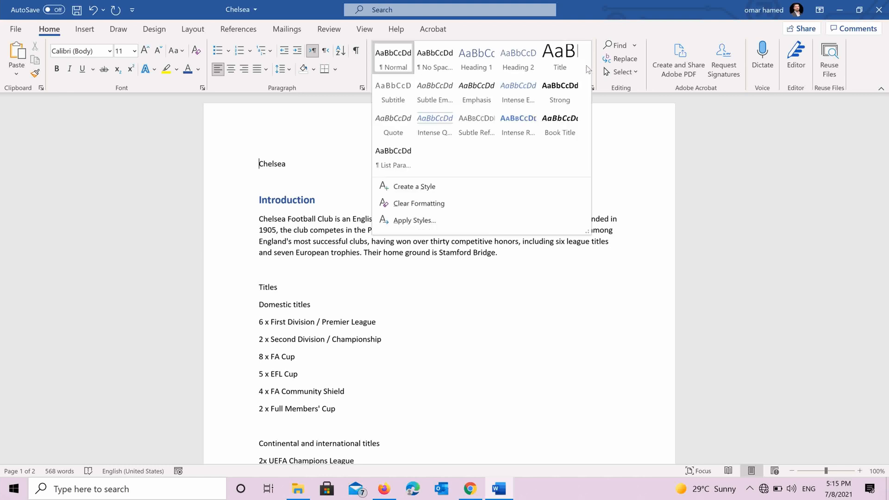
pyautogui.click(270, 112)
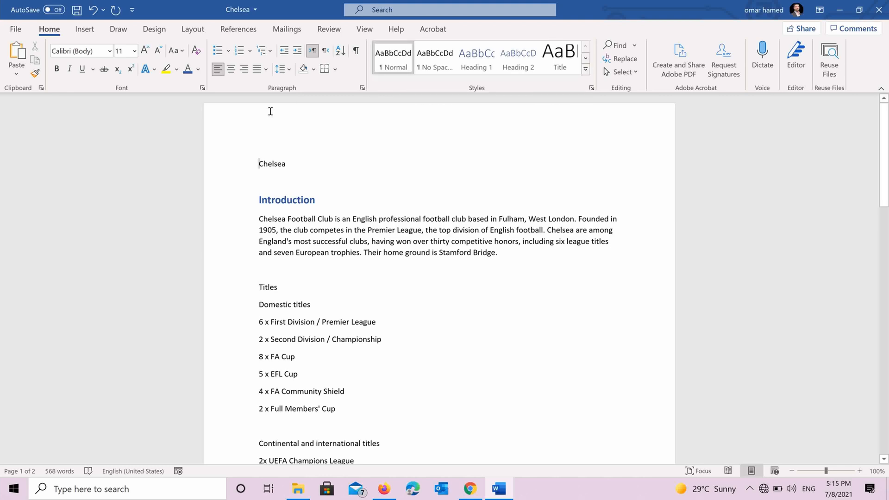
pyautogui.moveTo(458, 136)
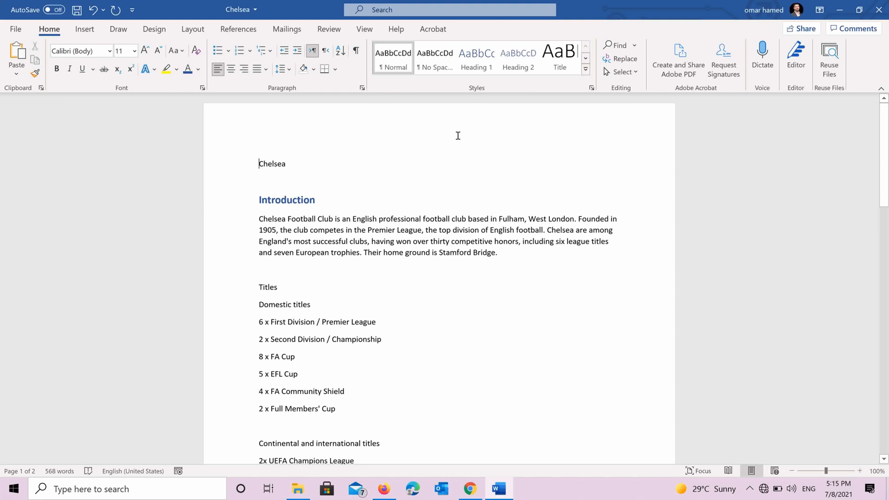
pyautogui.moveTo(526, 135)
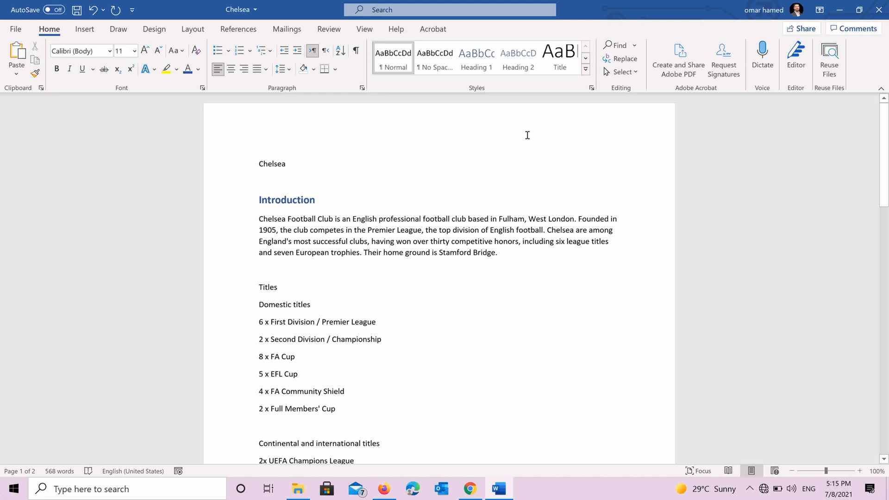
pyautogui.moveTo(284, 163)
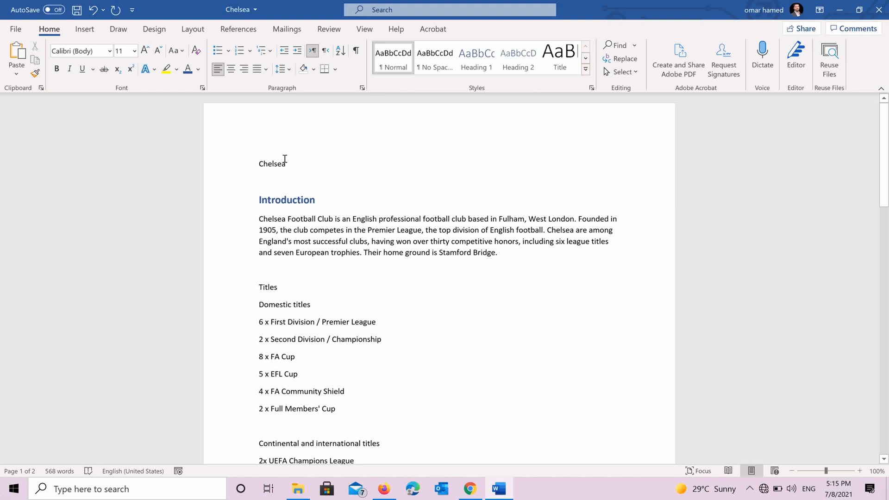
# Give Chelsea the Title style, Introduction Heading 1 and Domestic titles Heading 2
pyautogui.doubleClick(272, 163)
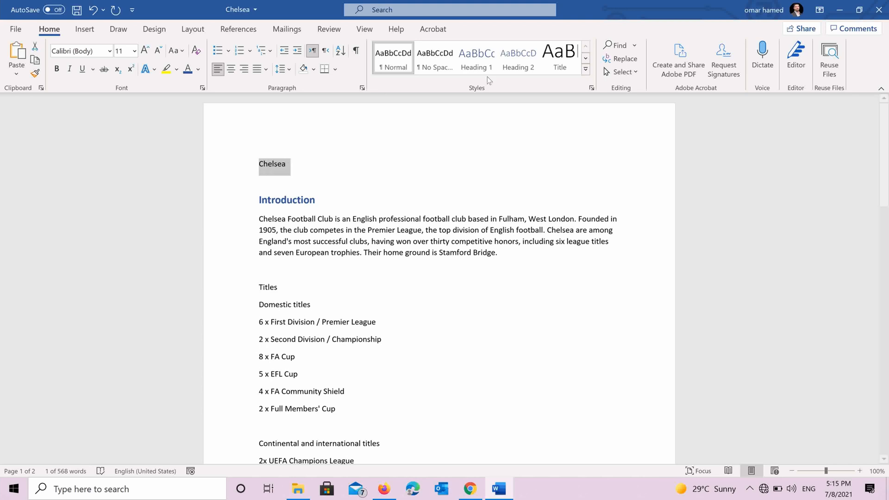
pyautogui.moveTo(559, 57)
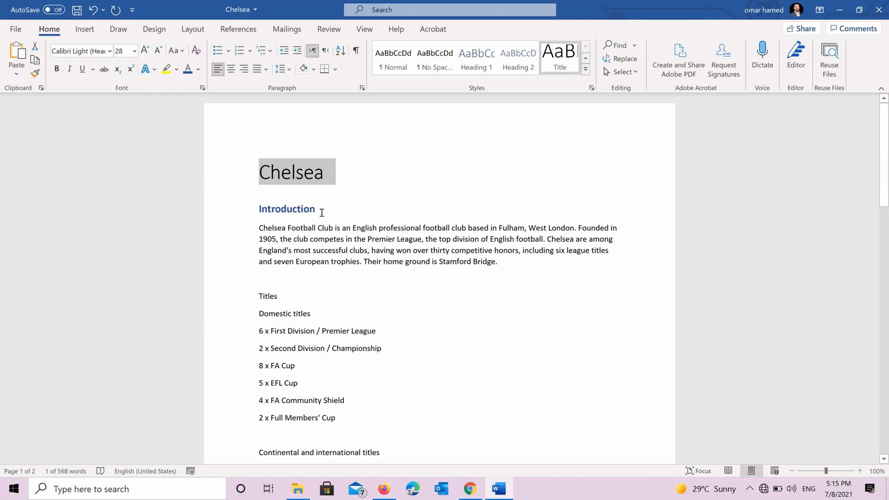
pyautogui.doubleClick(286, 208)
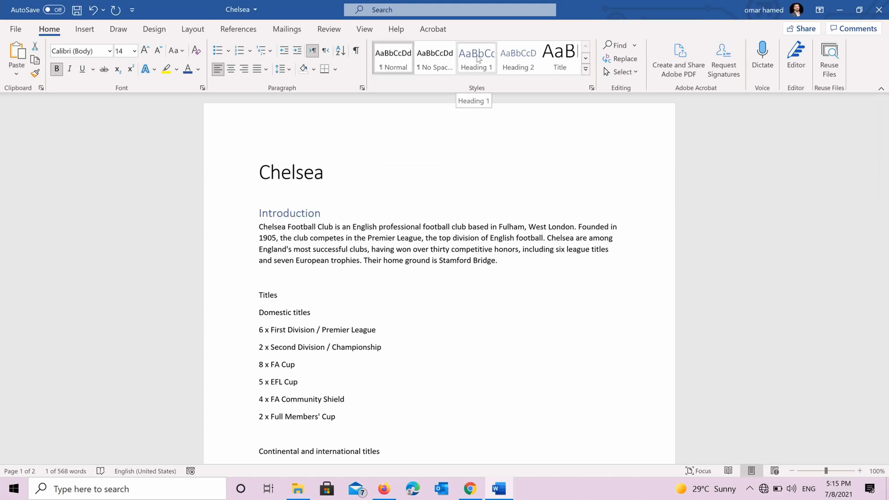
pyautogui.click(476, 56)
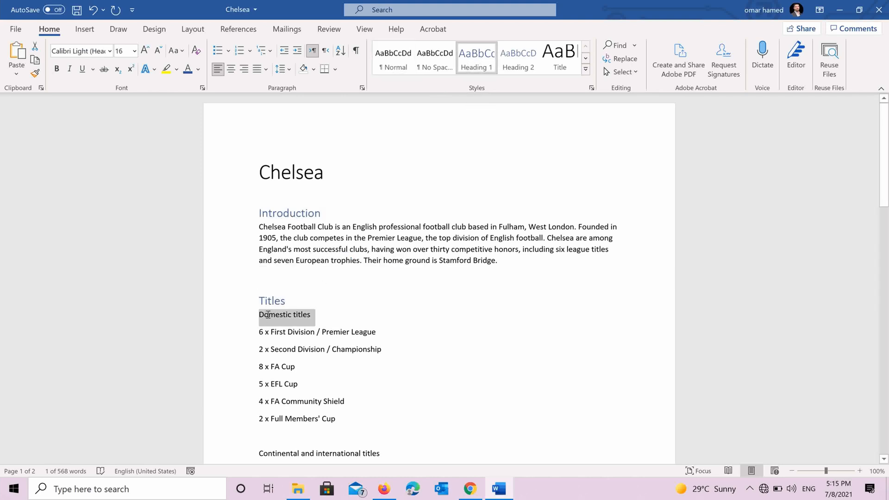
pyautogui.click(392, 59)
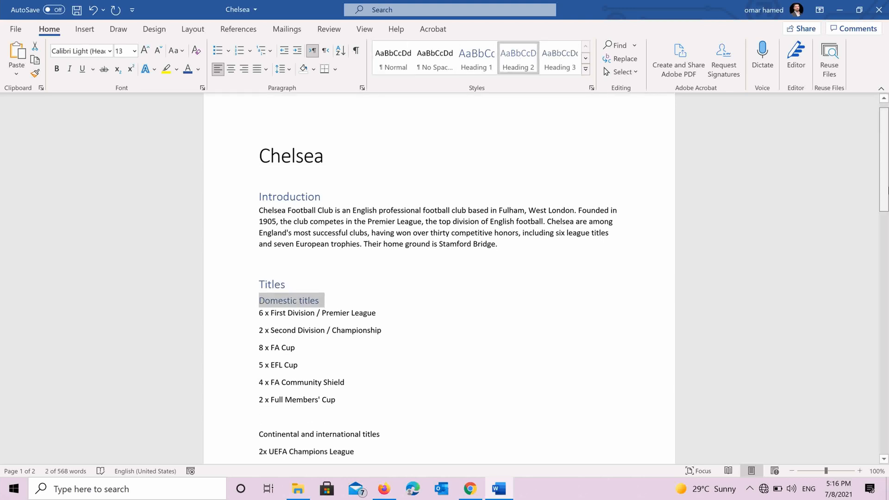
# Style the Stadium and Colors lines as Heading 1
pyautogui.scroll(-3)
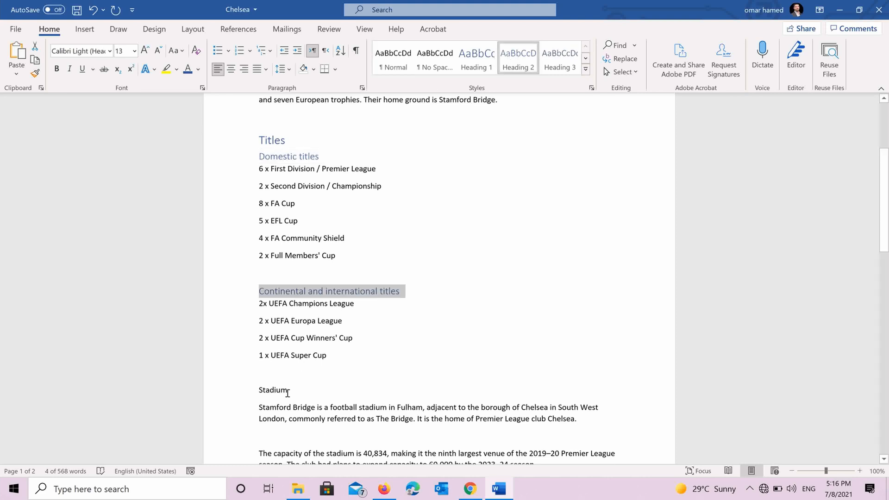
pyautogui.doubleClick(273, 390)
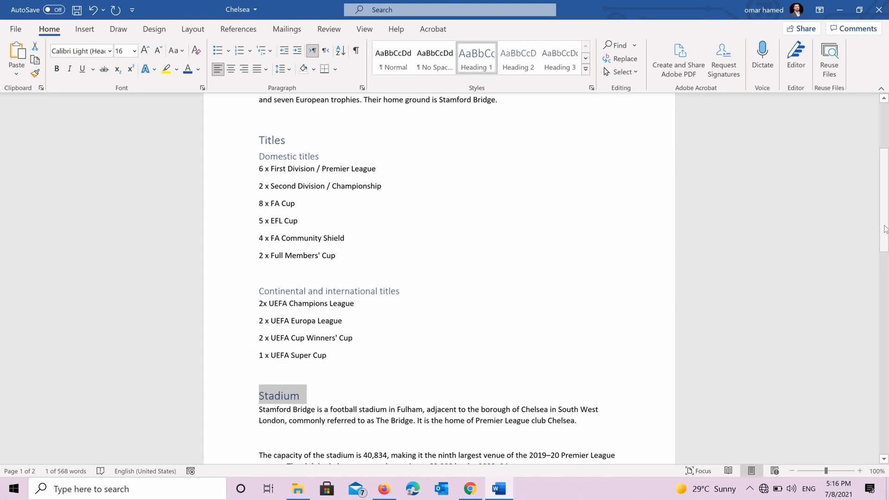
pyautogui.scroll(-3)
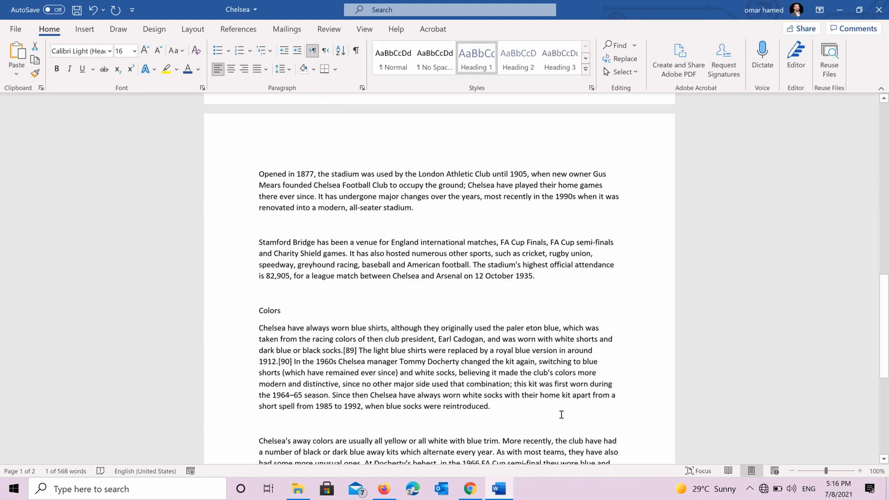
pyautogui.doubleClick(270, 310)
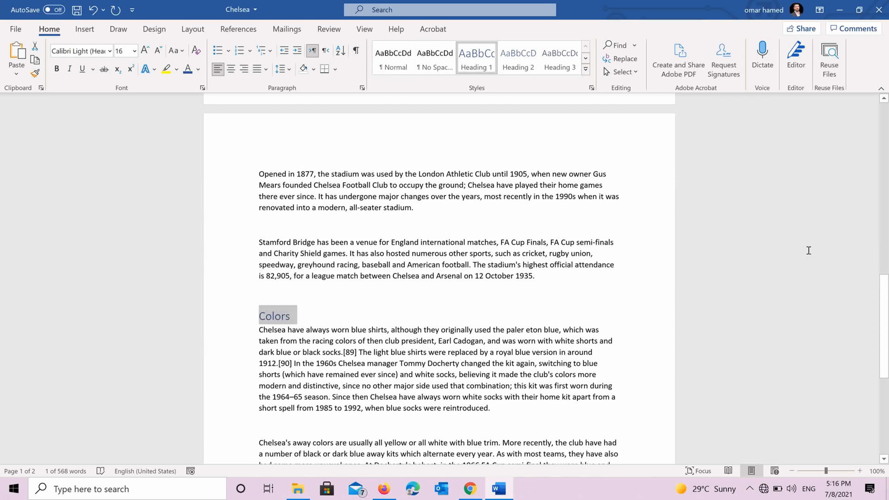
pyautogui.scroll(3)
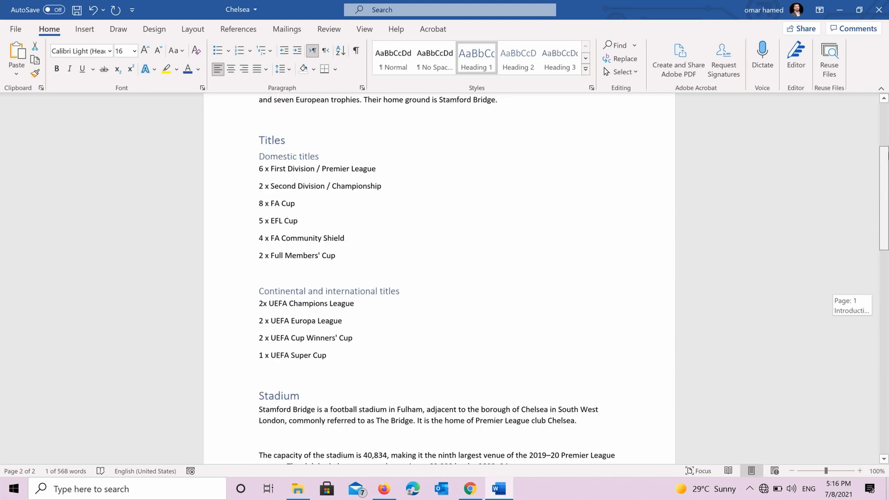
pyautogui.scroll(-3)
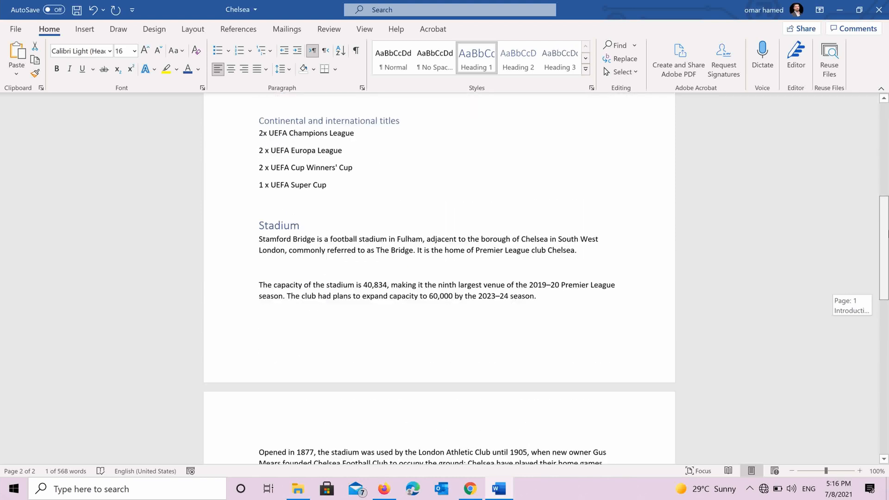
pyautogui.scroll(3)
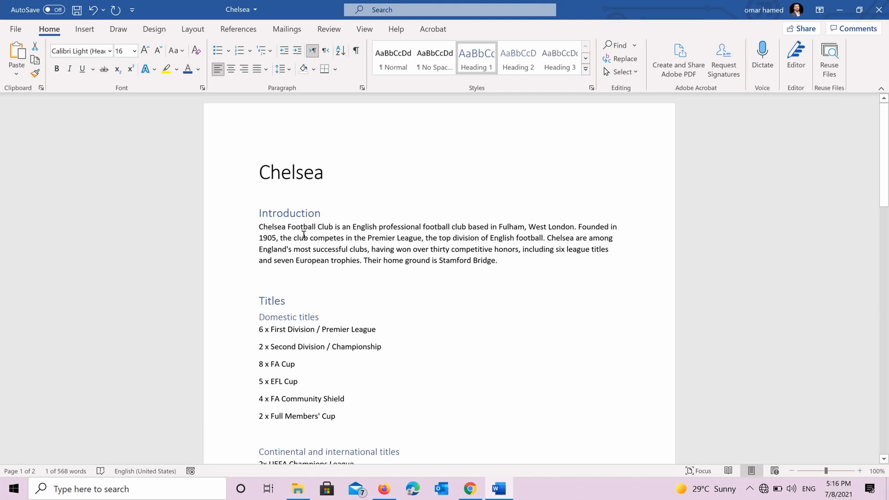
pyautogui.moveTo(248, 187)
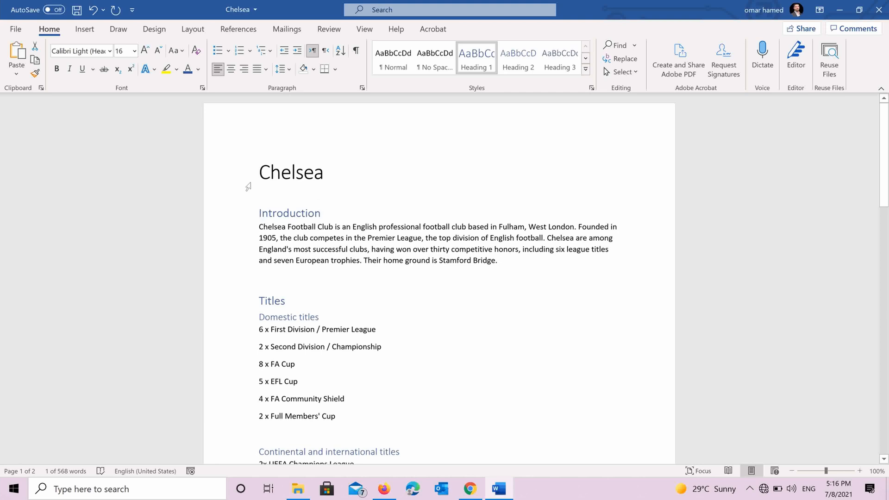
pyautogui.moveTo(255, 215)
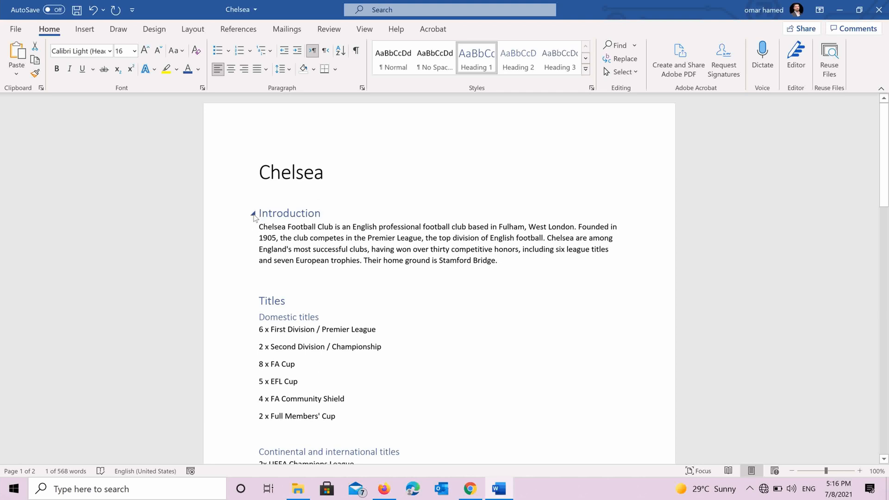
pyautogui.click(252, 213)
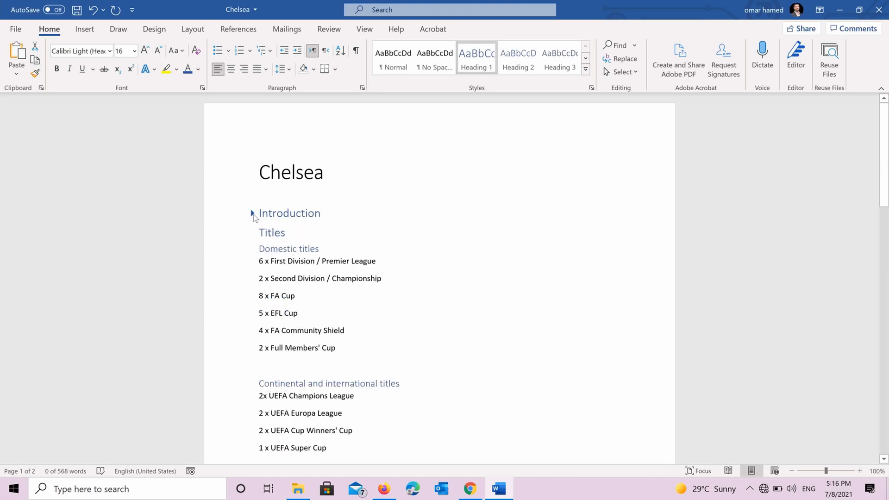
pyautogui.click(252, 212)
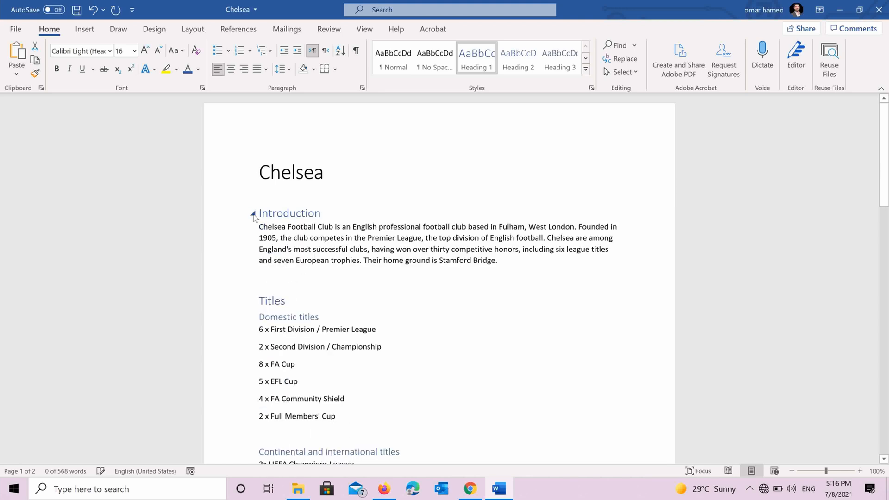
pyautogui.moveTo(243, 304)
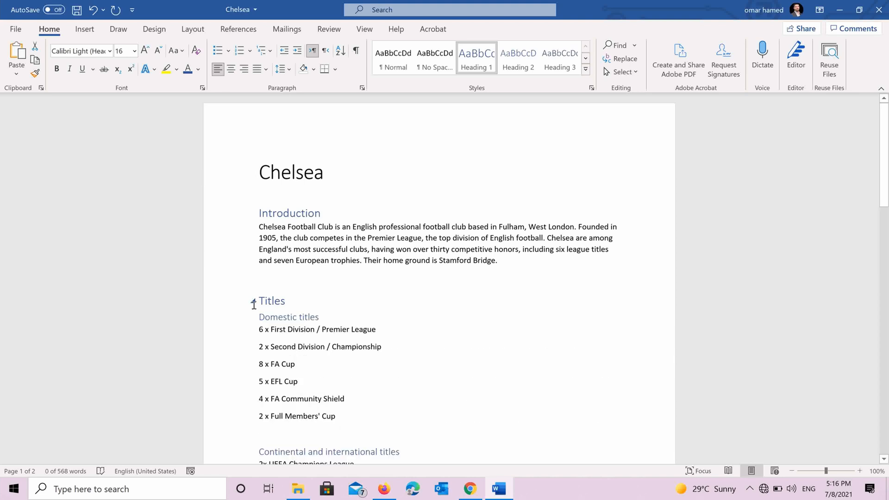
pyautogui.moveTo(480, 109)
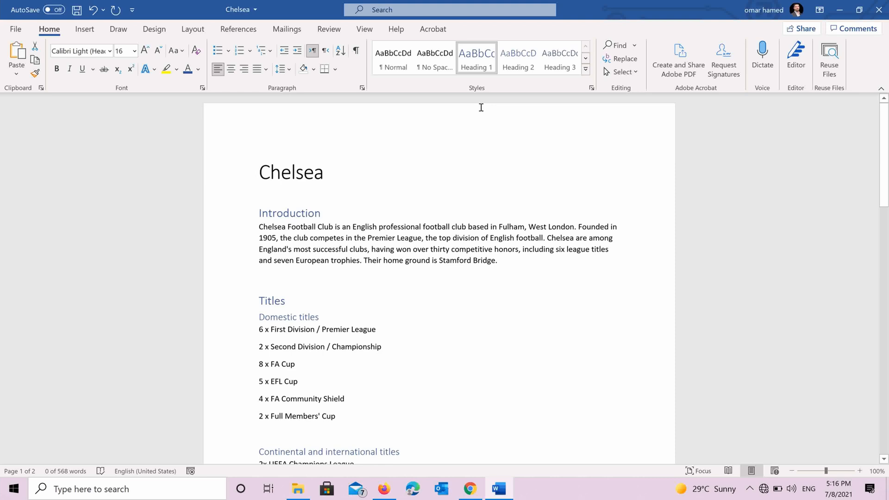
pyautogui.moveTo(475, 56)
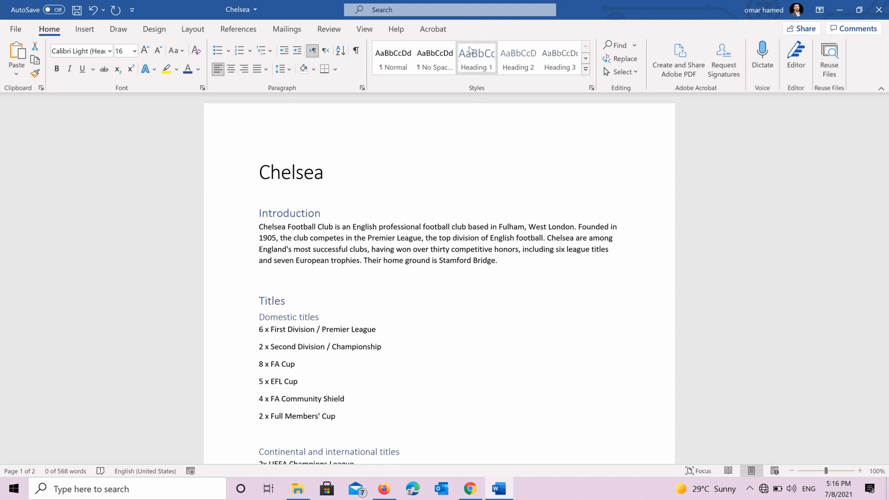
# Modify the heading style into 'Omar' with Heading 1 following, bold and red text
pyautogui.rightClick(477, 58)
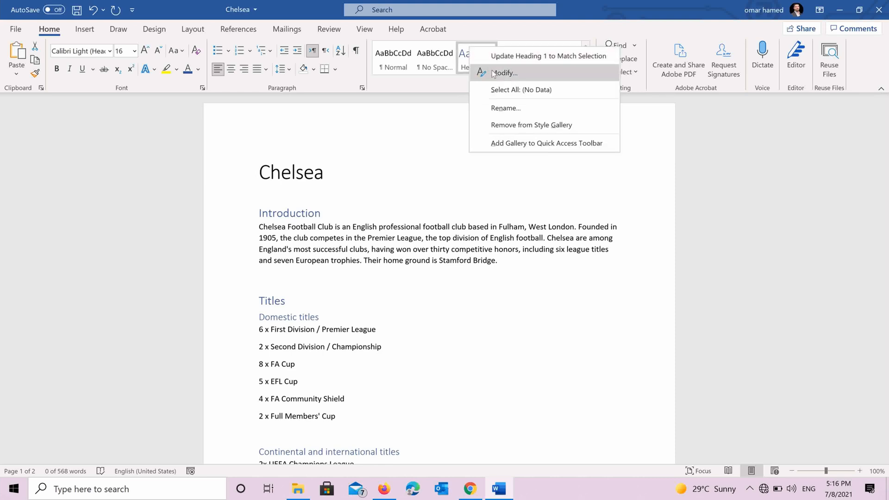
pyautogui.click(503, 73)
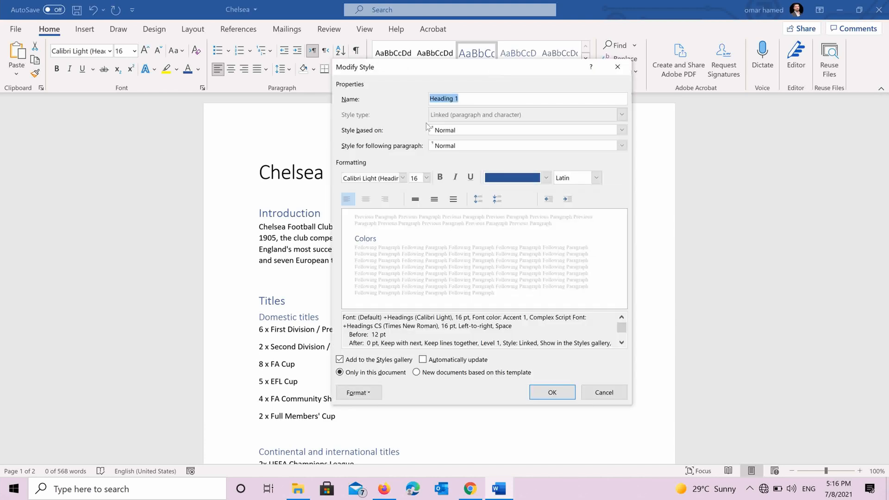
pyautogui.moveTo(364, 96)
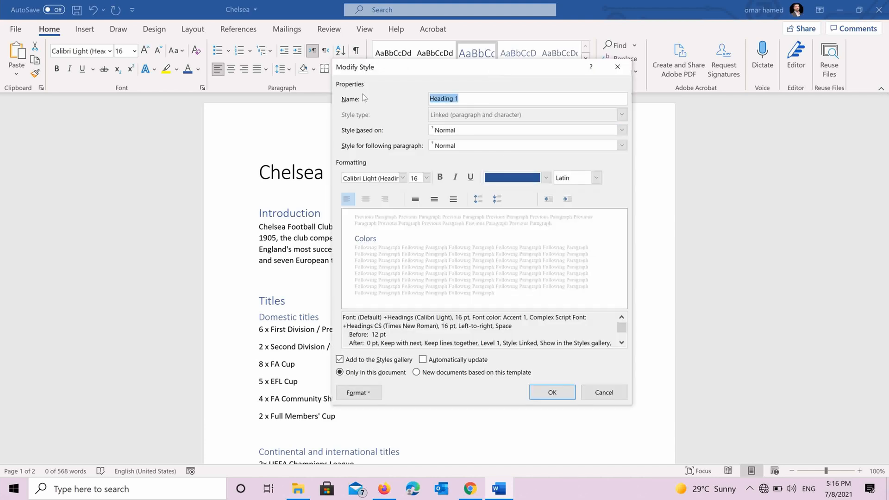
pyautogui.write('Omar')
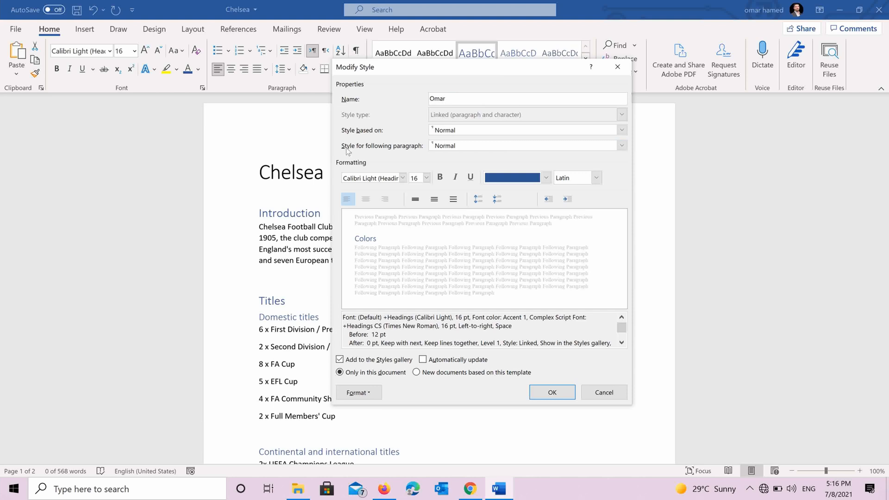
pyautogui.click(621, 146)
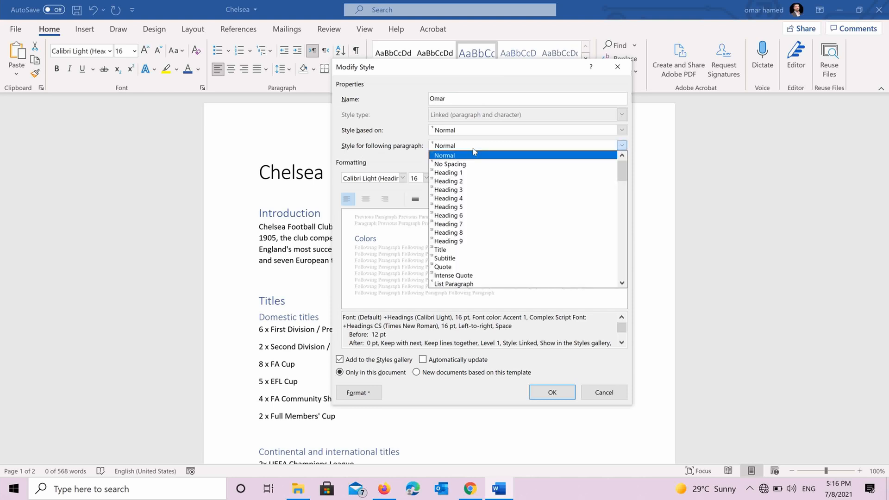
pyautogui.click(449, 172)
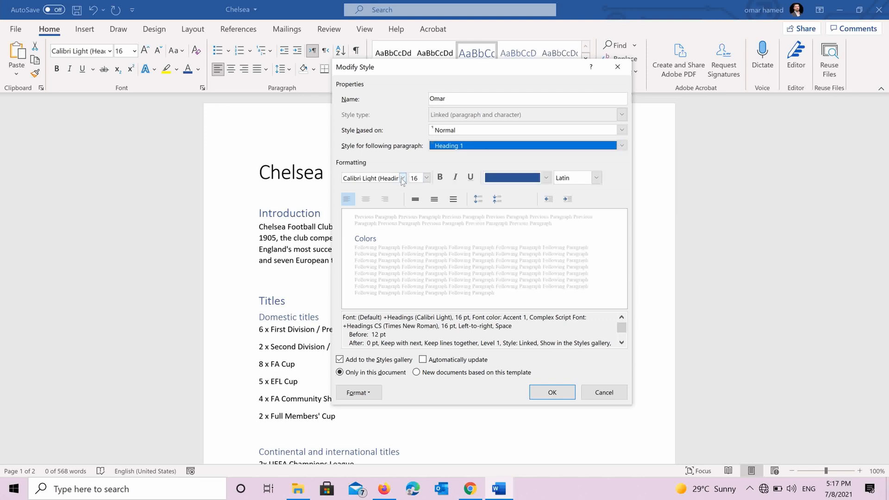
pyautogui.click(404, 178)
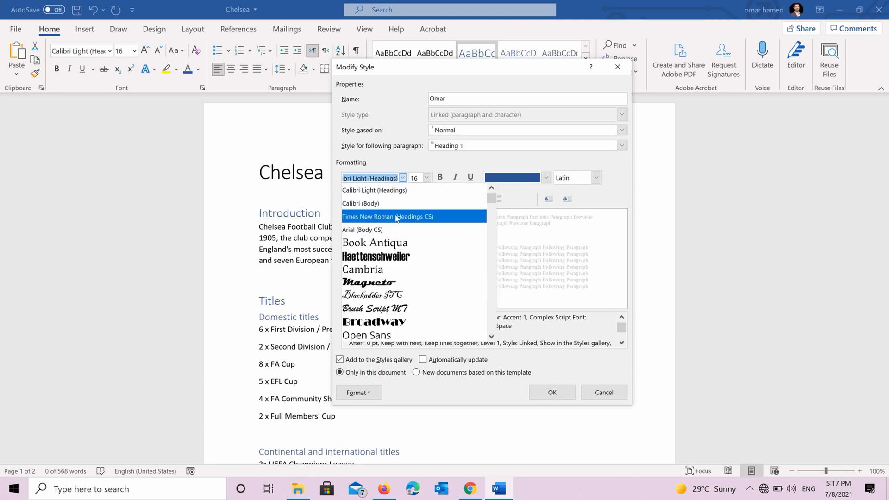
pyautogui.click(362, 230)
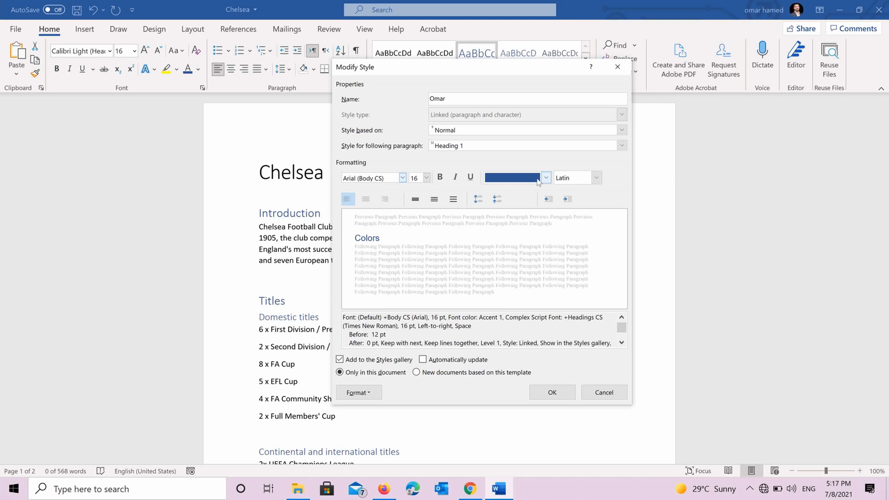
pyautogui.moveTo(447, 180)
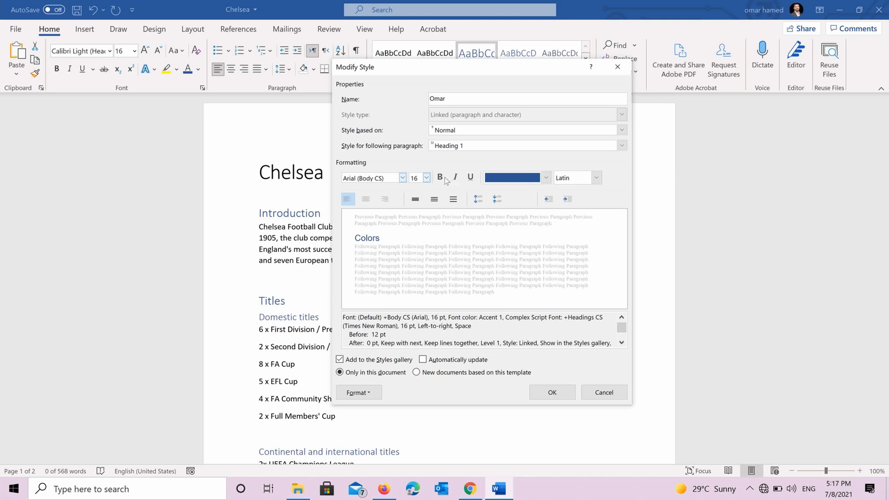
pyautogui.click(545, 177)
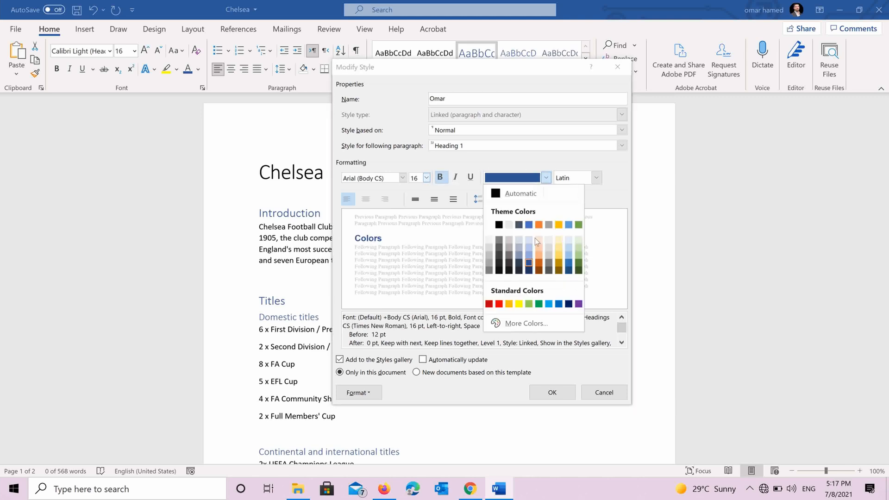
pyautogui.click(500, 303)
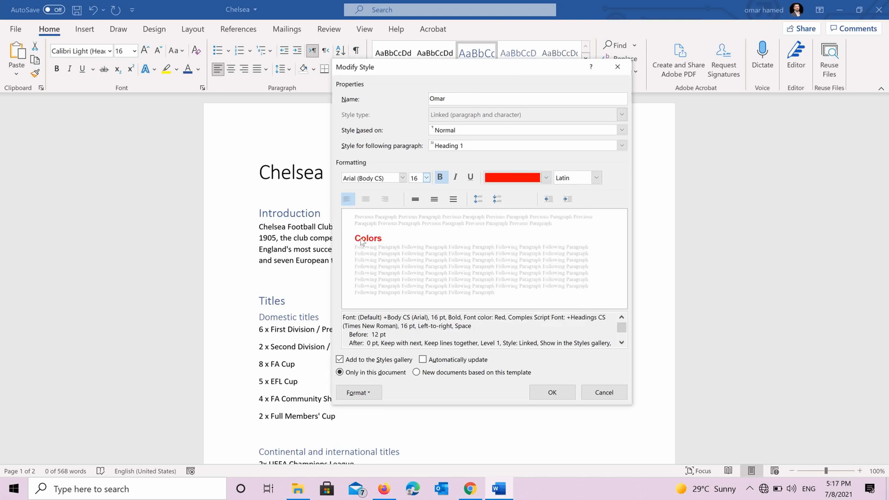
pyautogui.moveTo(347, 410)
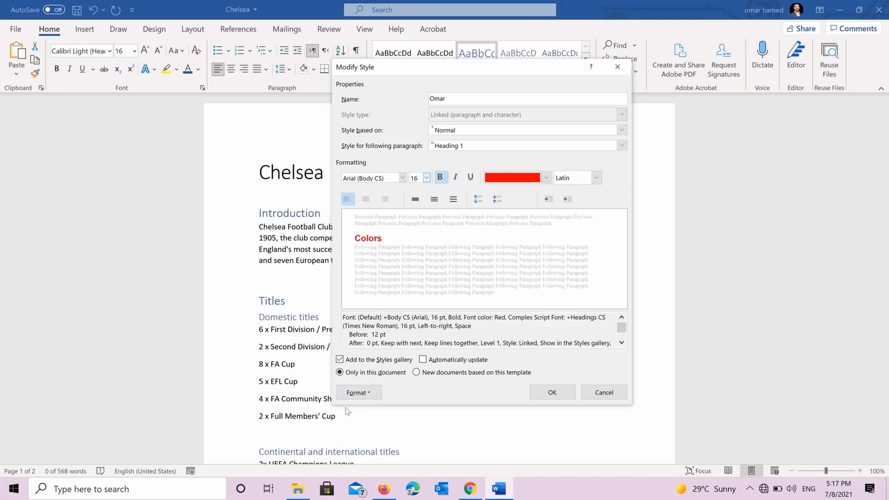
pyautogui.click(358, 392)
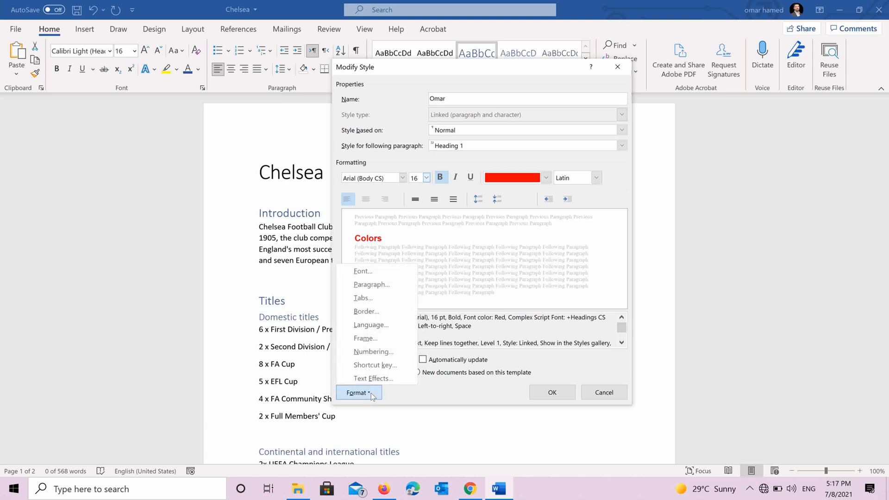
pyautogui.moveTo(372, 284)
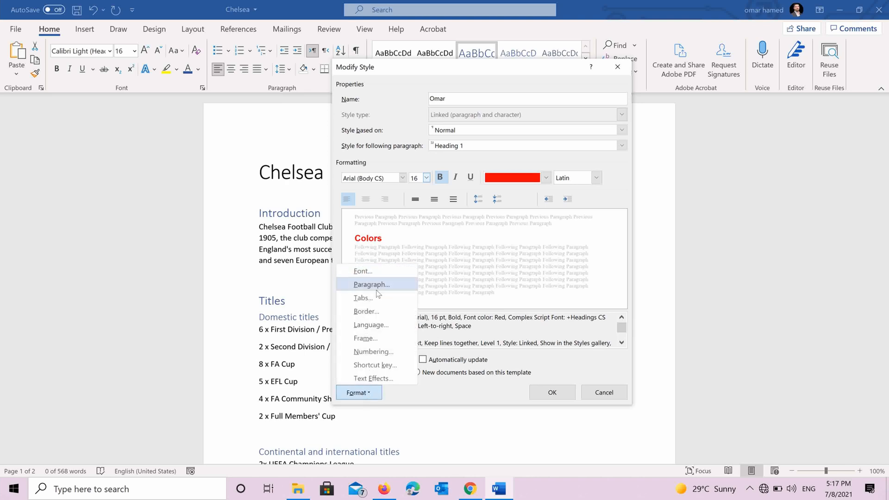
pyautogui.moveTo(449, 343)
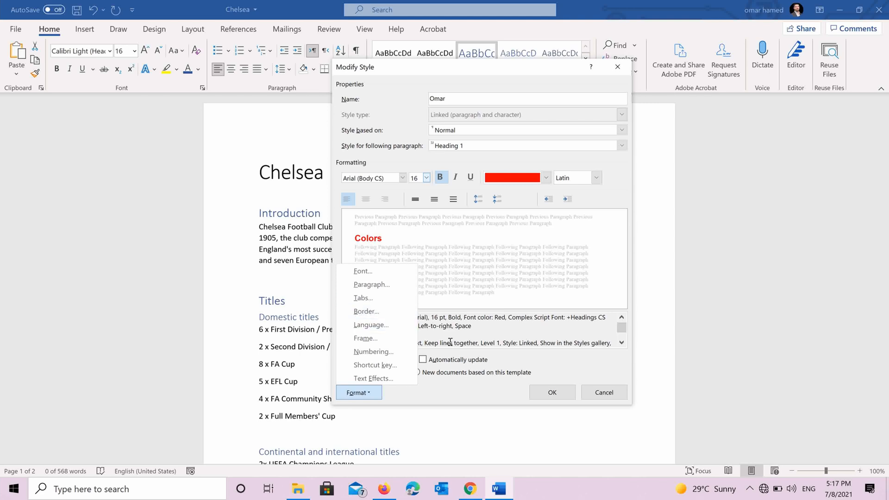
pyautogui.moveTo(480, 384)
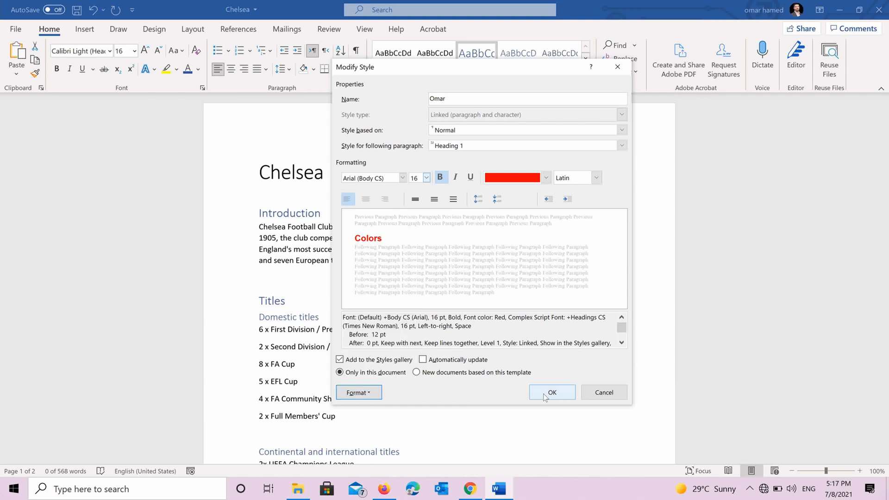
# Save the Omar style and check the red Introduction, Titles and Stadium headings
pyautogui.click(551, 392)
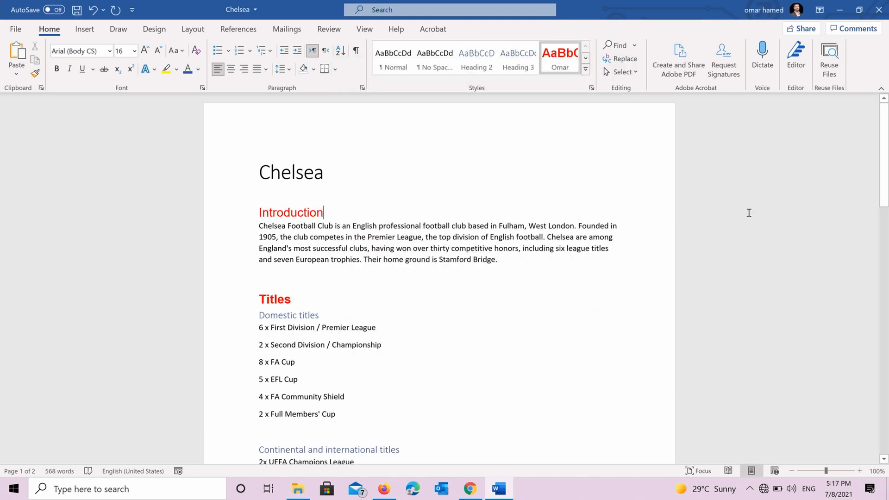
pyautogui.scroll(-3)
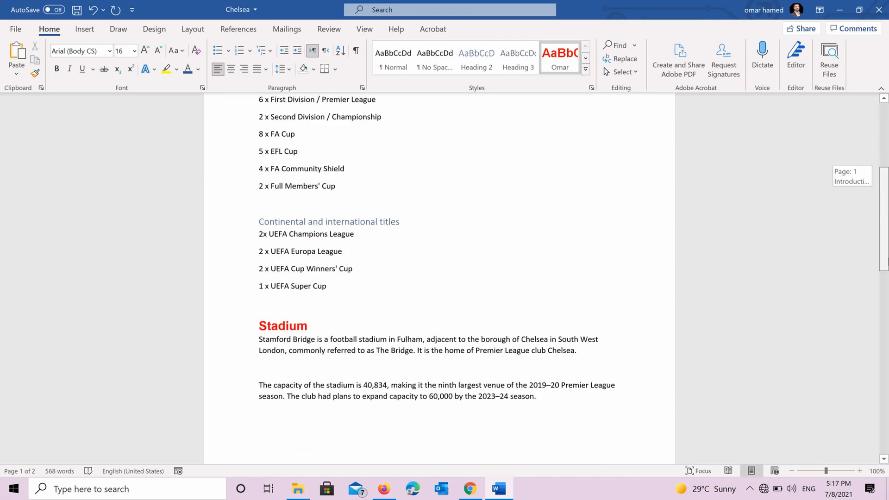
pyautogui.scroll(-3)
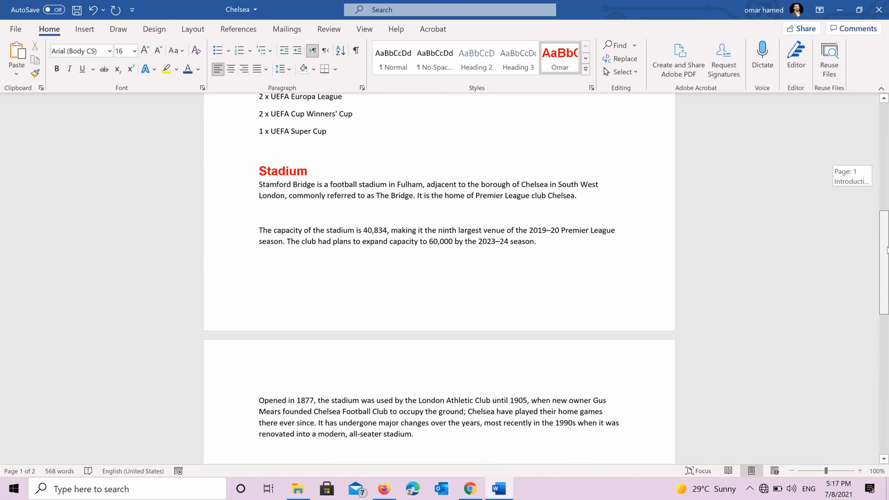
pyautogui.scroll(3)
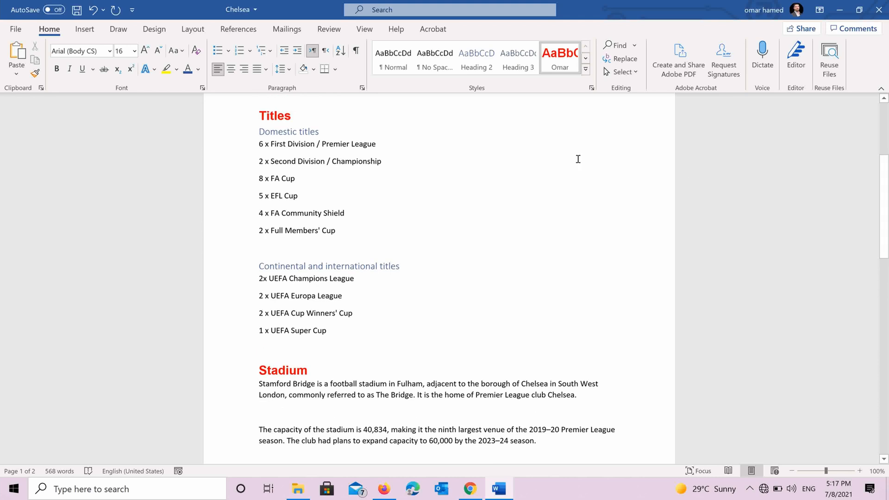
pyautogui.scroll(3)
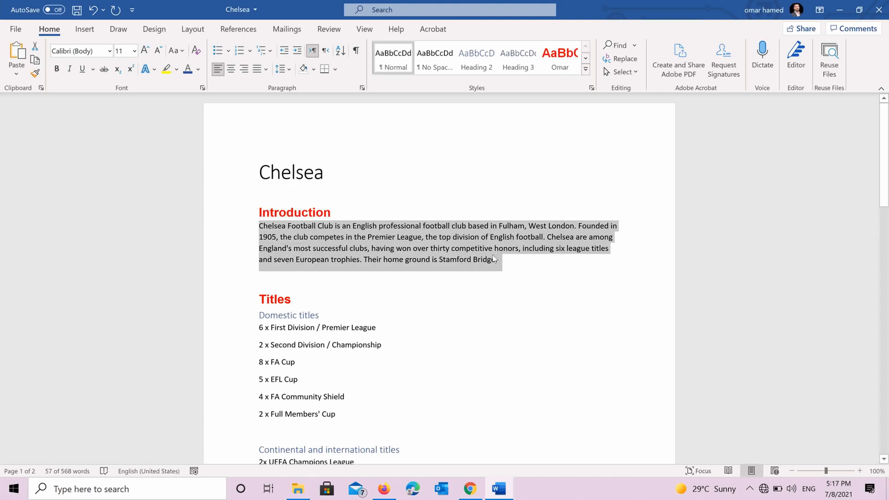
pyautogui.click(414, 114)
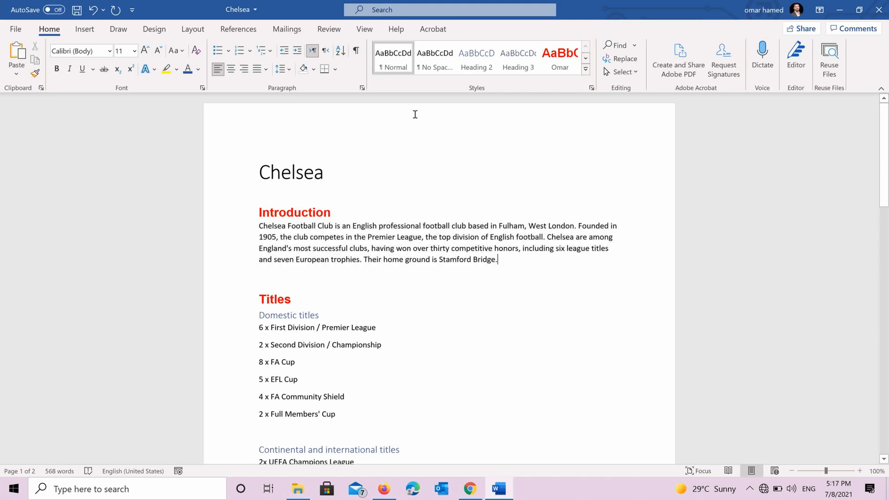
# Change the Normal style font to Times New Roman and review the body text
pyautogui.rightClick(392, 57)
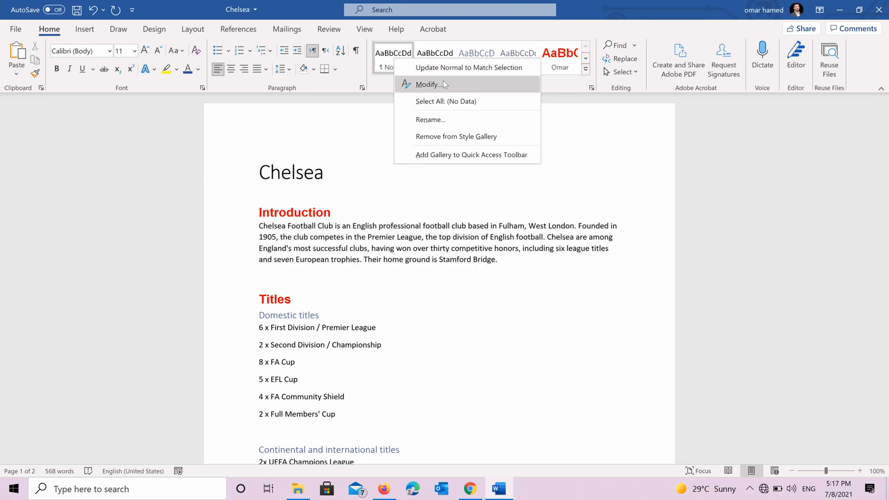
pyautogui.click(427, 84)
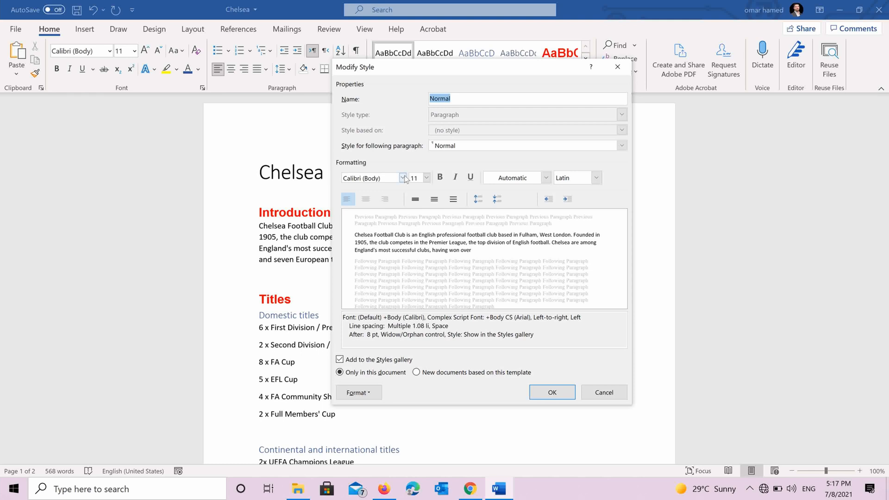
pyautogui.click(403, 177)
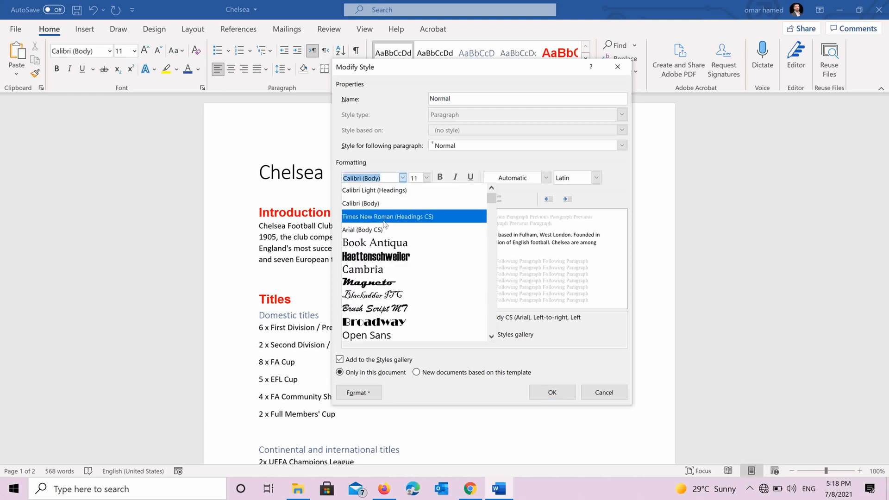
pyautogui.click(388, 217)
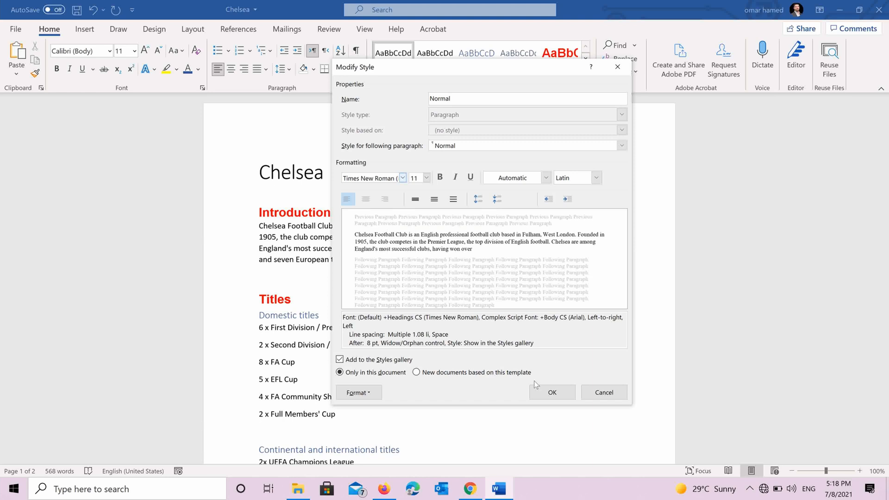
pyautogui.click(551, 392)
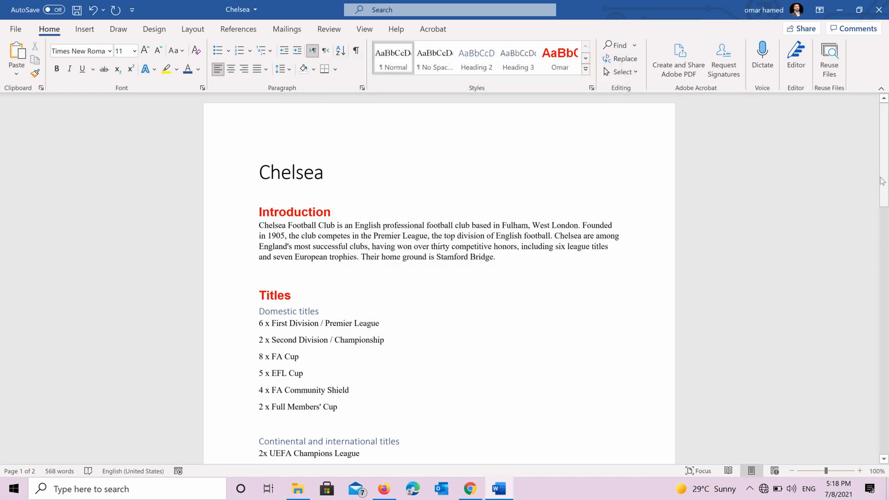
pyautogui.scroll(-3)
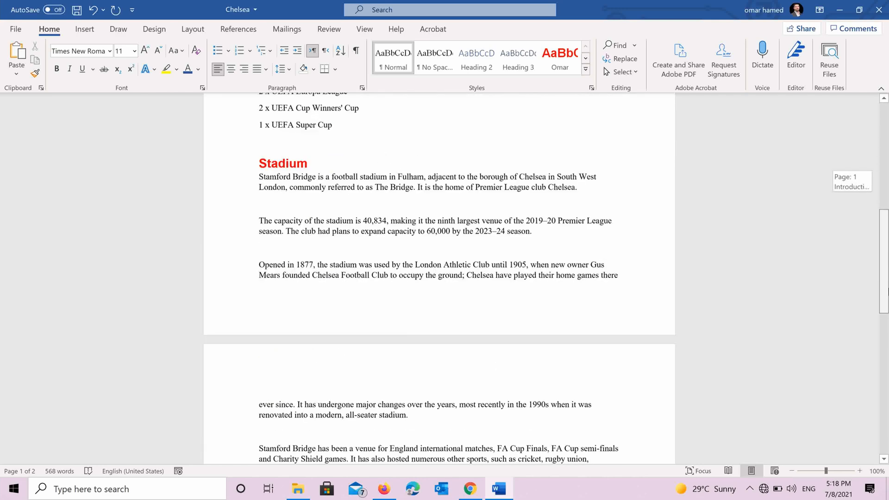
pyautogui.scroll(-3)
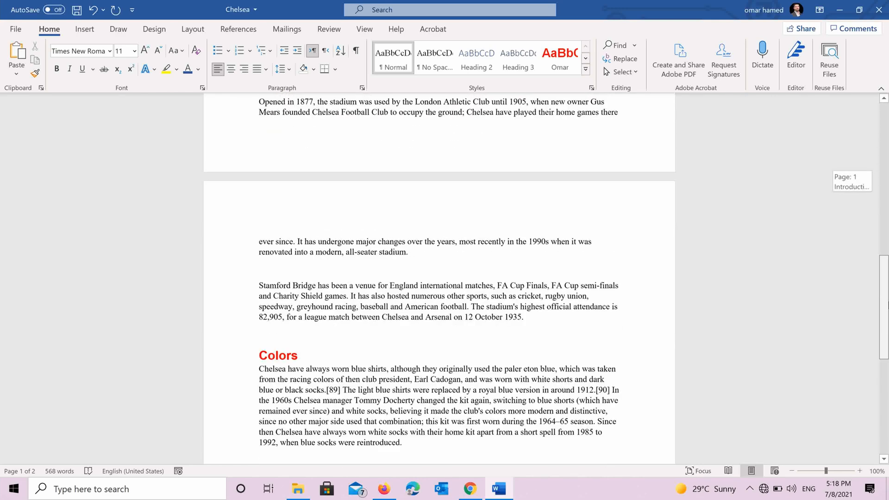
pyautogui.scroll(3)
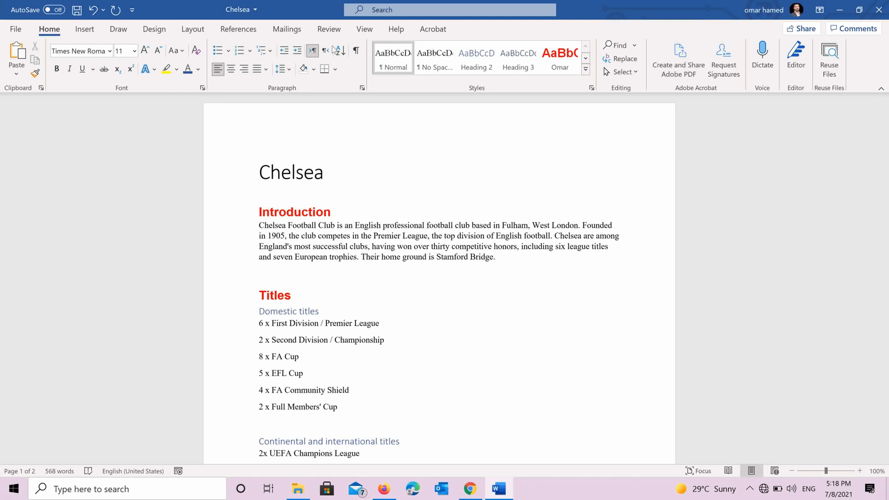
pyautogui.moveTo(202, 88)
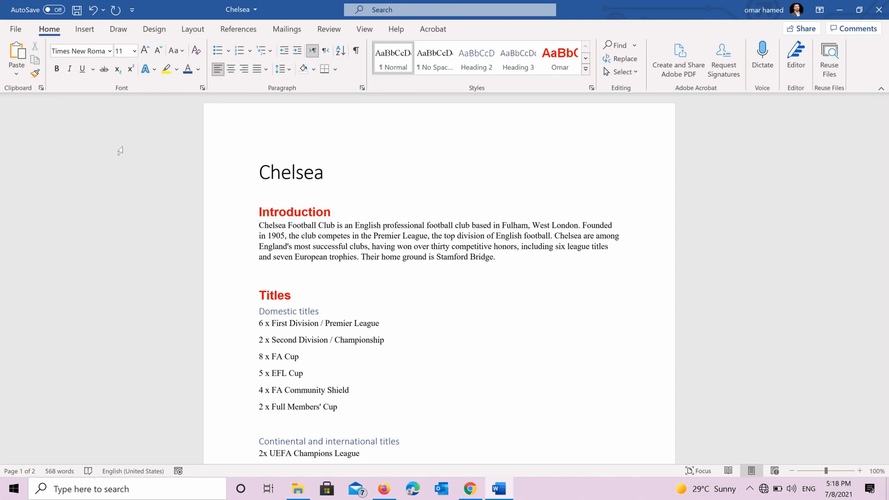
pyautogui.moveTo(90, 132)
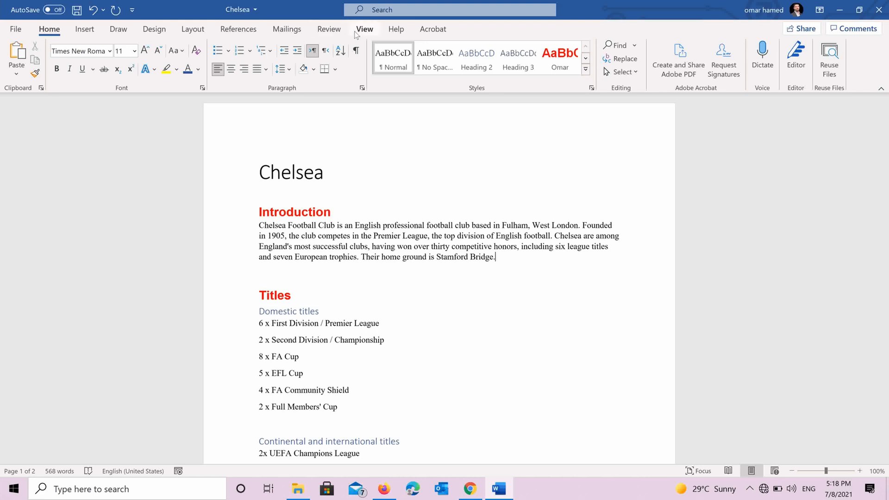
pyautogui.click(364, 28)
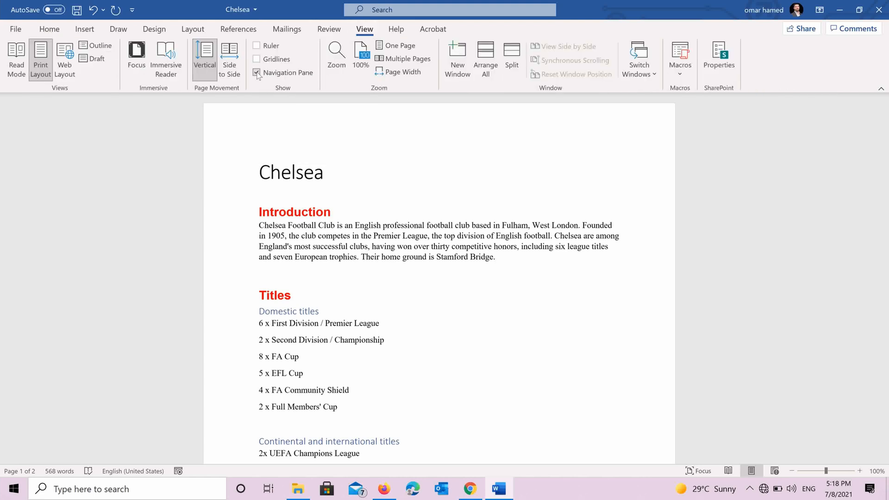
pyautogui.click(256, 73)
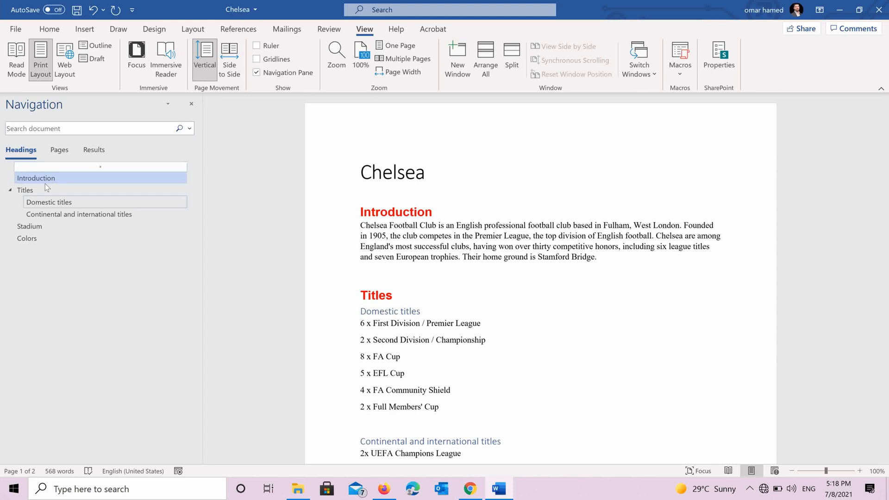
pyautogui.moveTo(38, 179)
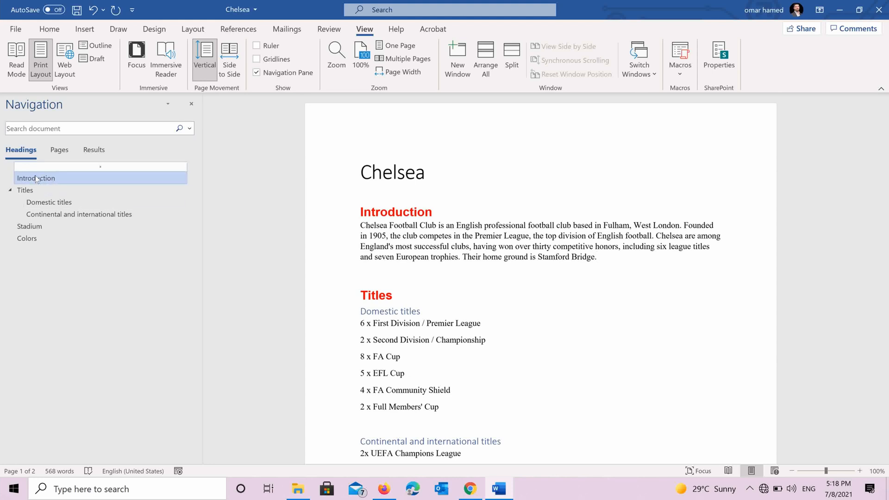
pyautogui.click(596, 257)
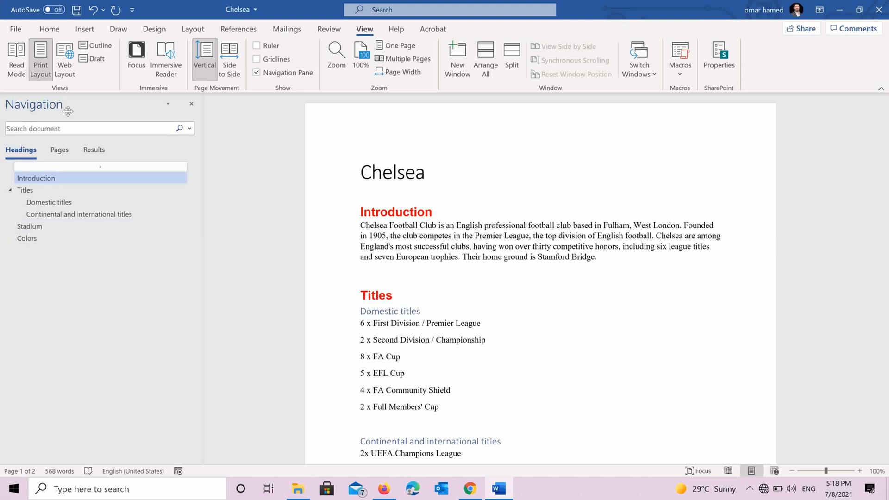
pyautogui.moveTo(60, 231)
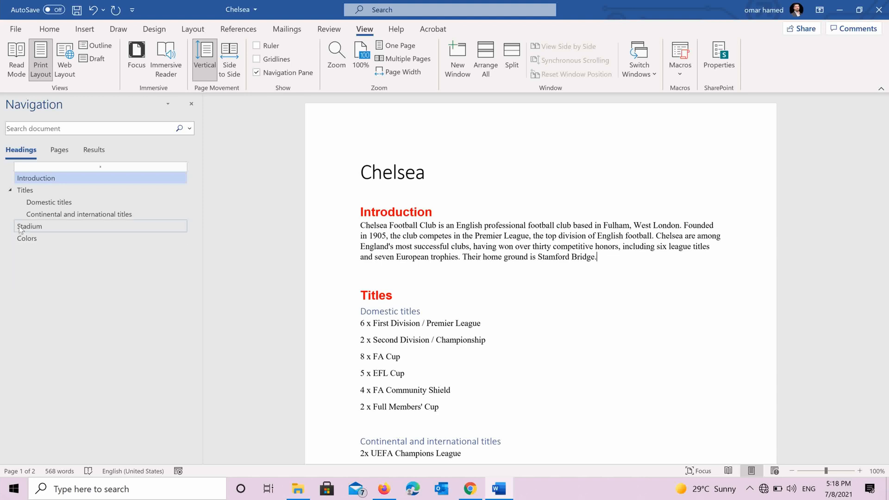
pyautogui.click(28, 226)
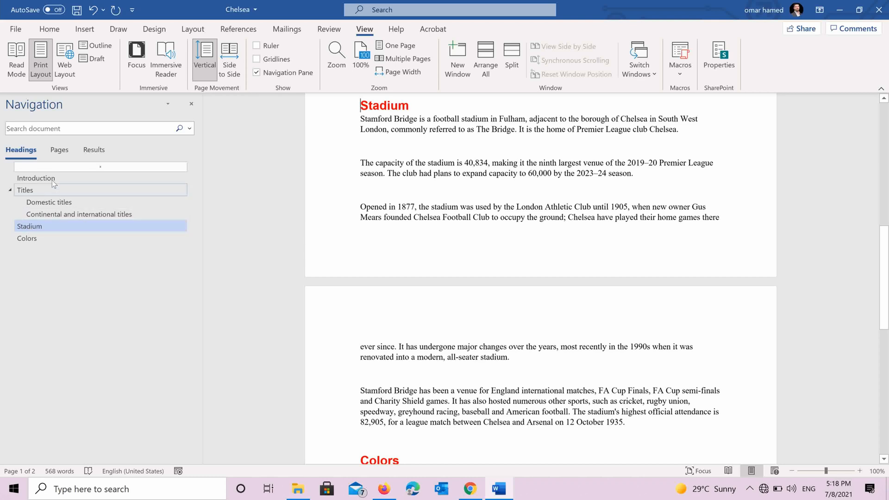
pyautogui.click(35, 178)
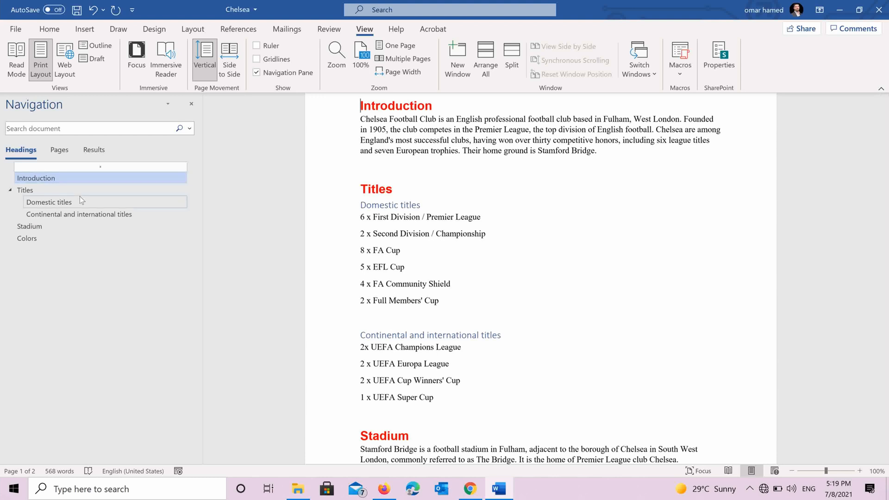
pyautogui.moveTo(96, 273)
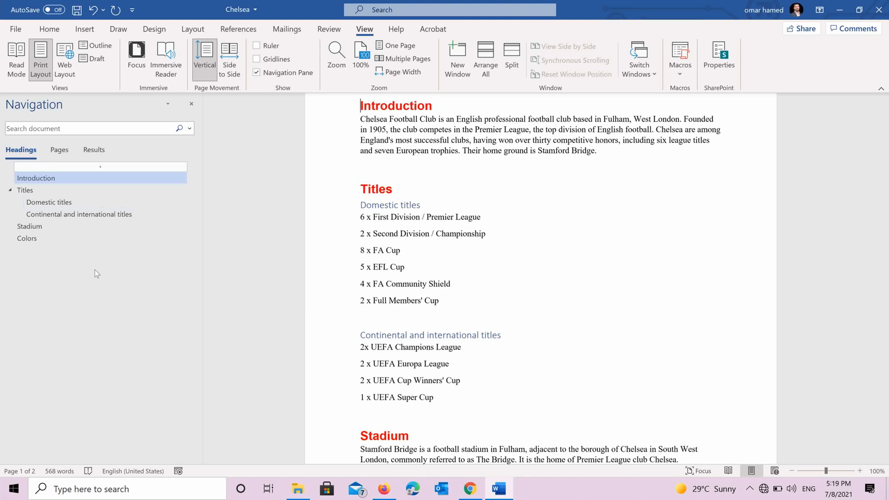
pyautogui.moveTo(696, 407)
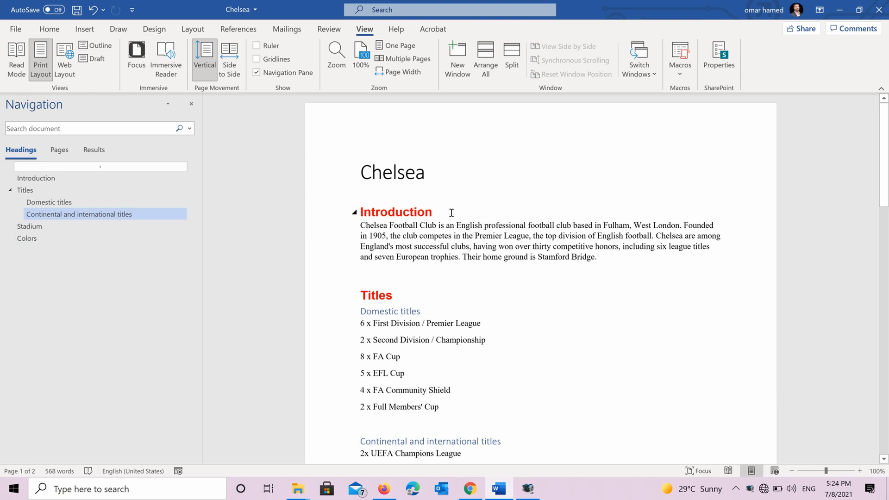
# Close the Navigation Pane and return to the Home ribbon
pyautogui.click(36, 178)
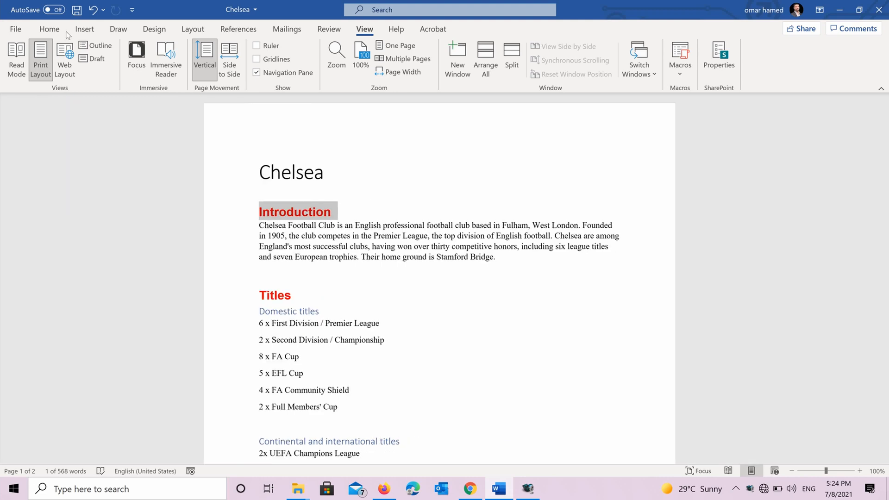
pyautogui.click(48, 29)
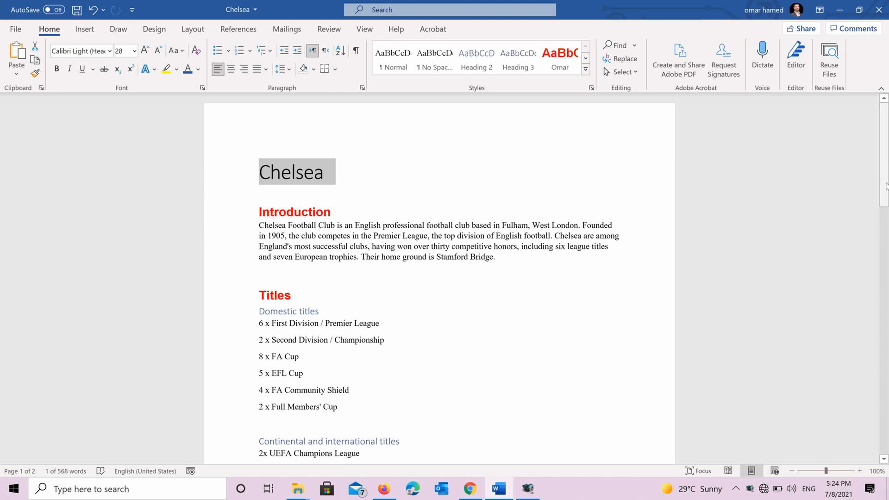
# Add a 'Players' heading in the Omar style at the end of the document
pyautogui.scroll(-3)
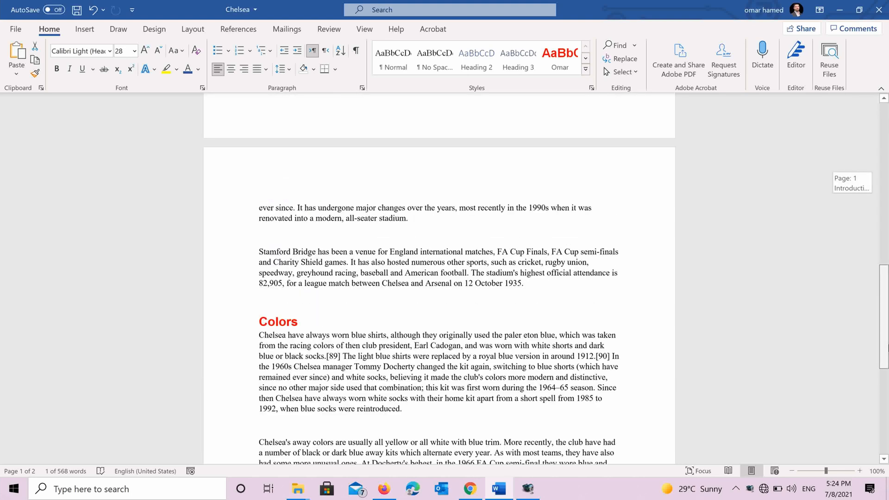
pyautogui.scroll(-3)
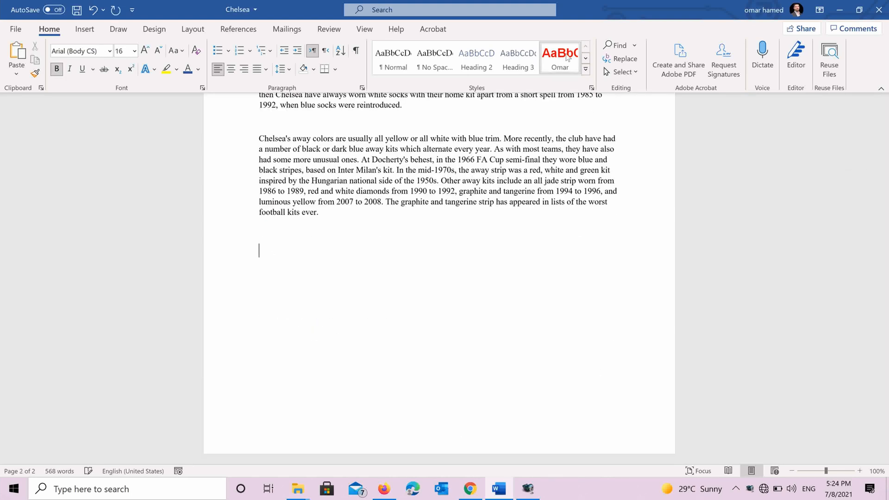
pyautogui.moveTo(268, 259)
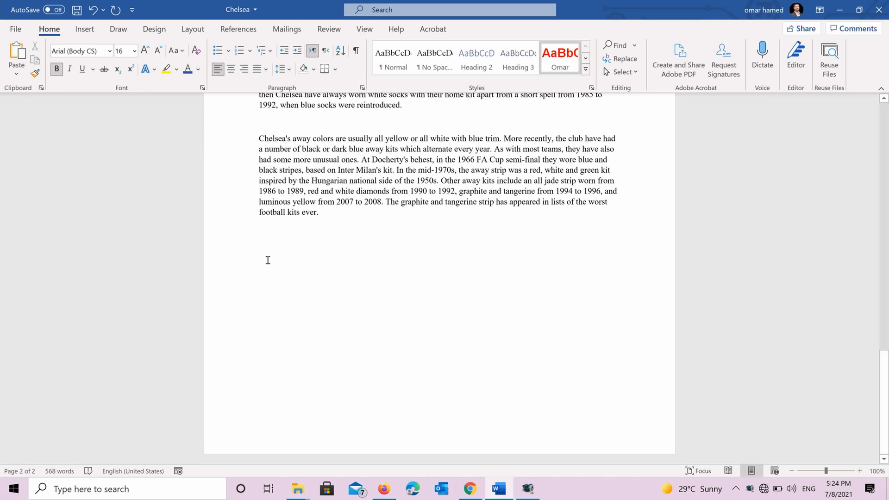
pyautogui.write('P')
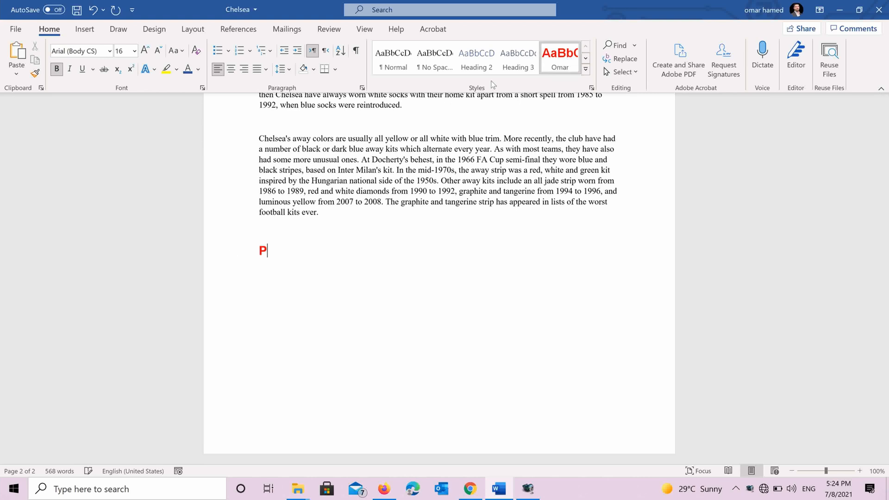
pyautogui.write('layers')
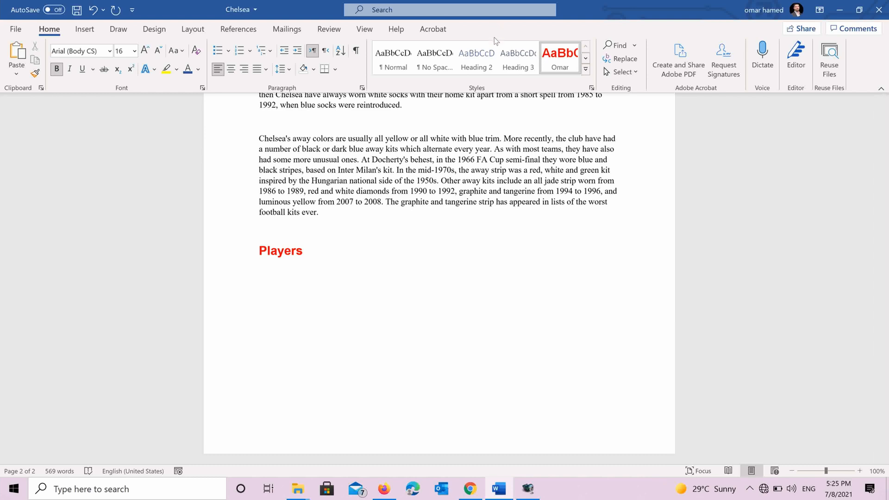
# Add 'Goalkeepers' and 'Defenders' as Heading 2 subheadings under Players
pyautogui.click(259, 276)
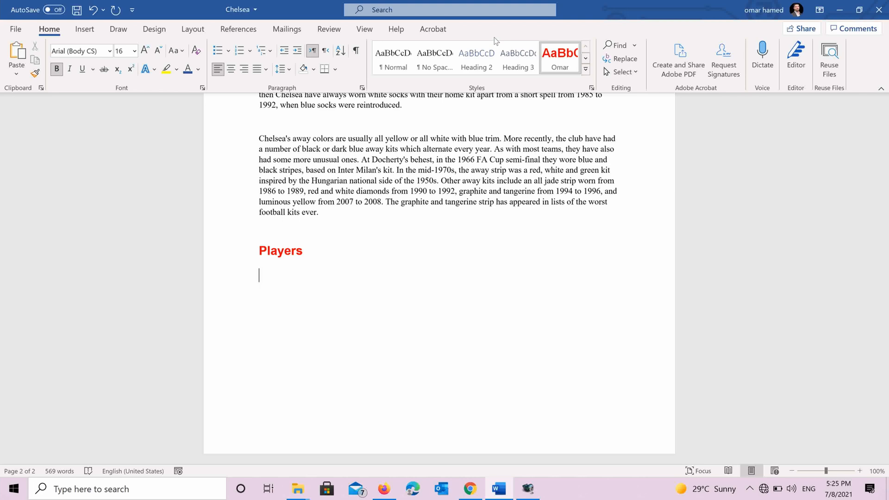
pyautogui.moveTo(480, 55)
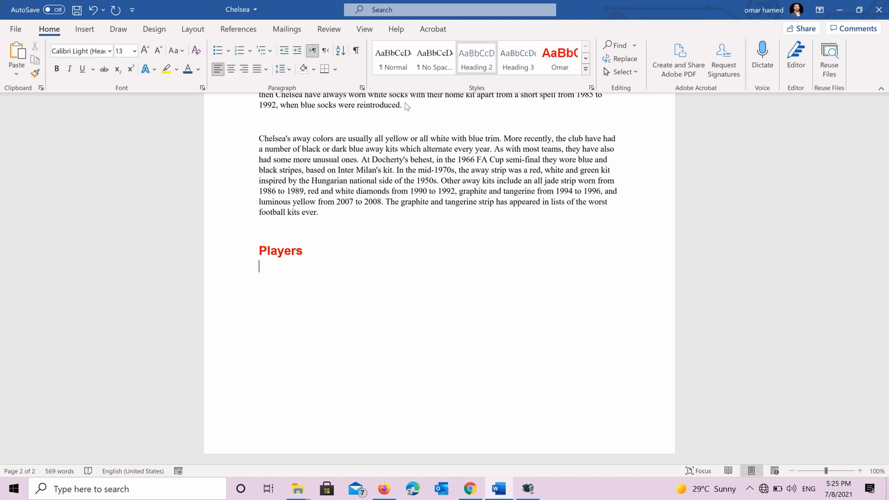
pyautogui.write('Goal')
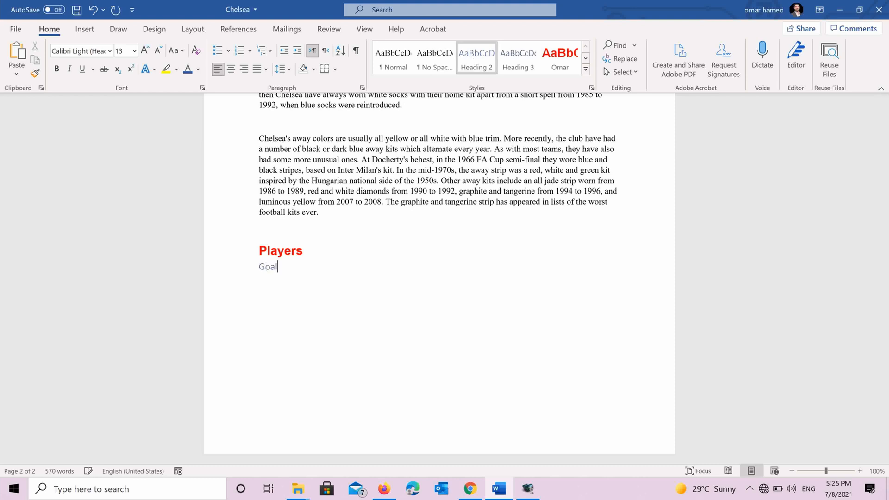
pyautogui.write('keee')
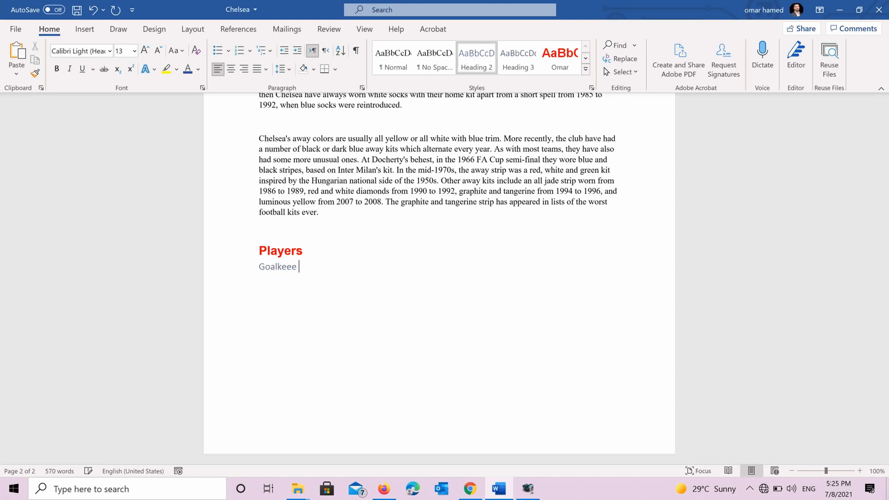
pyautogui.write('pers')
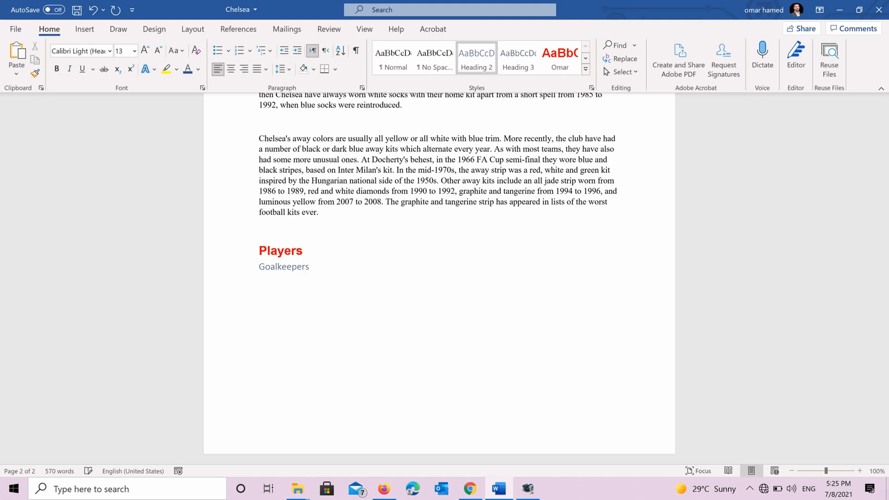
pyautogui.click(260, 278)
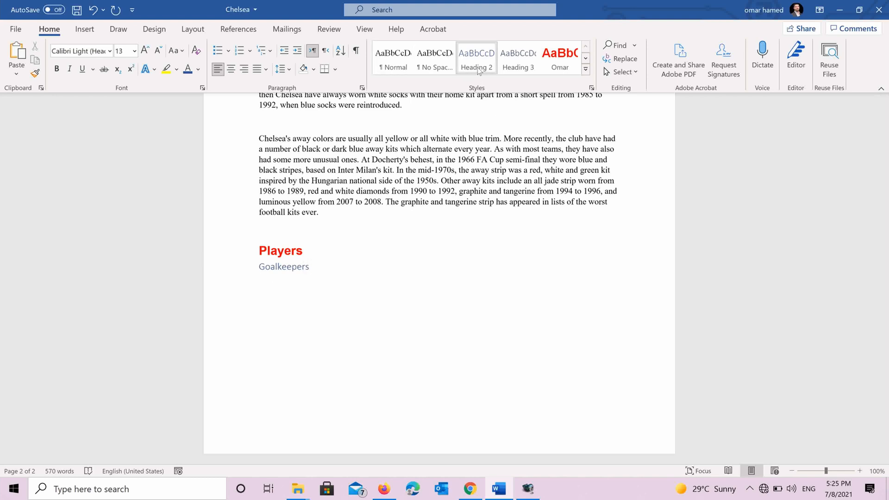
pyautogui.write('Defe')
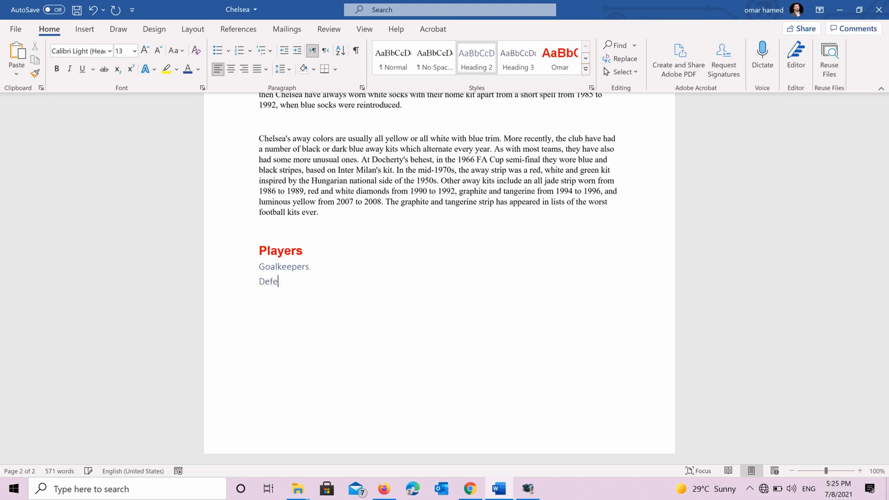
pyautogui.write('nders')
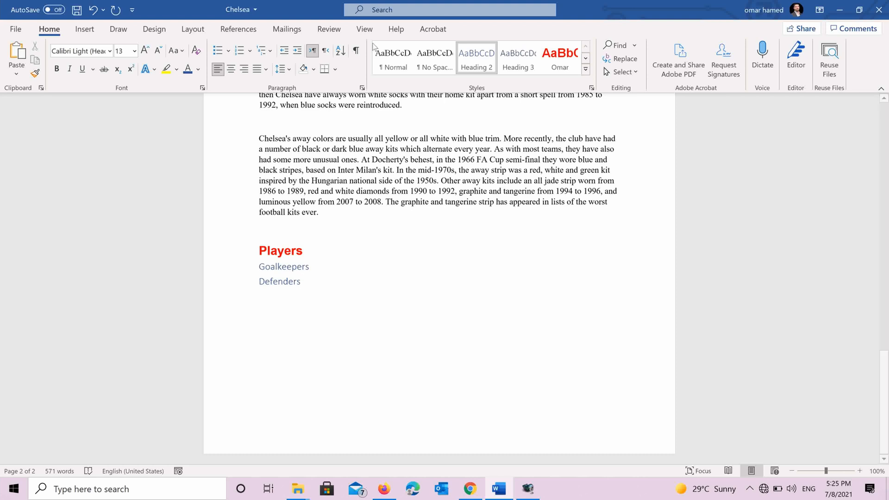
# Show the Navigation Pane, jump to the Players heading, then close the pane
pyautogui.click(364, 28)
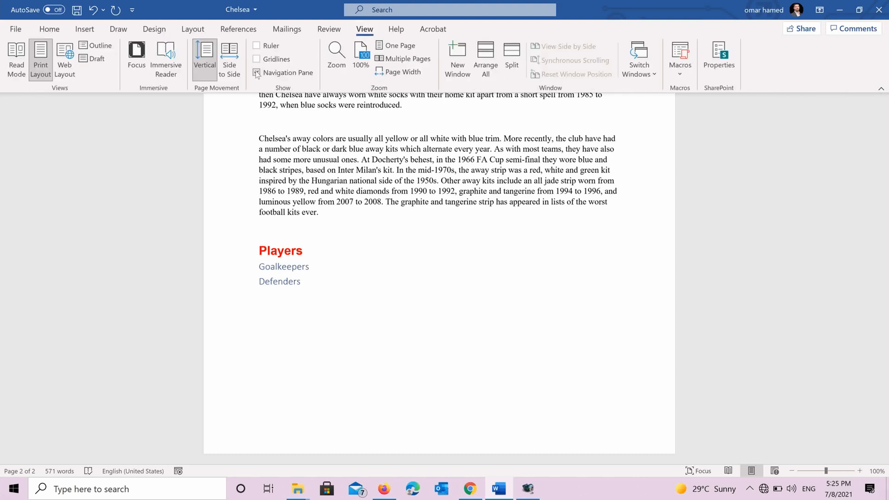
pyautogui.click(256, 73)
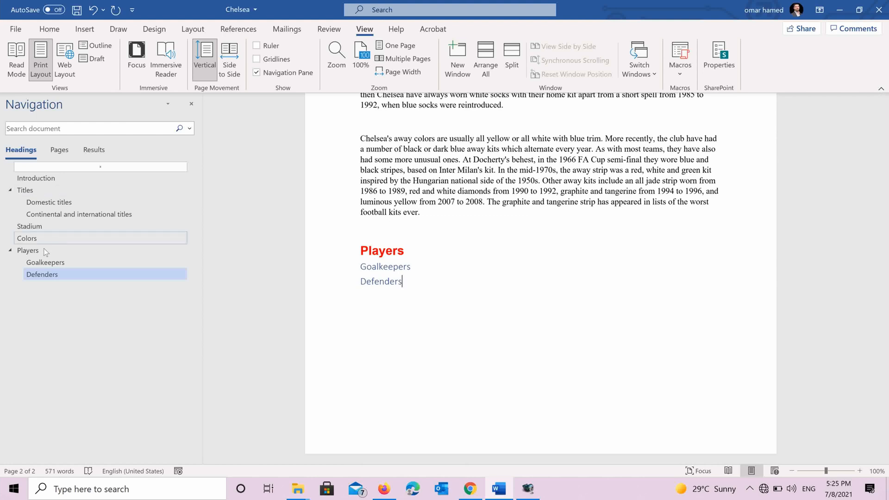
pyautogui.click(28, 250)
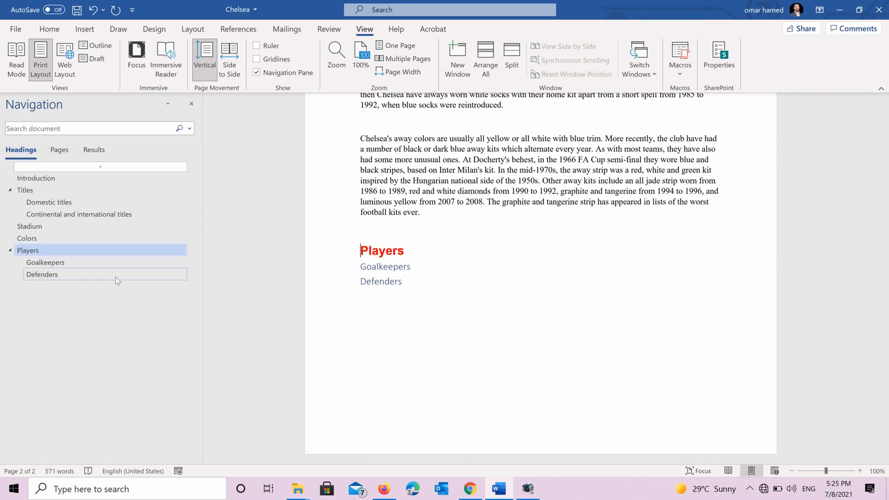
pyautogui.moveTo(36, 247)
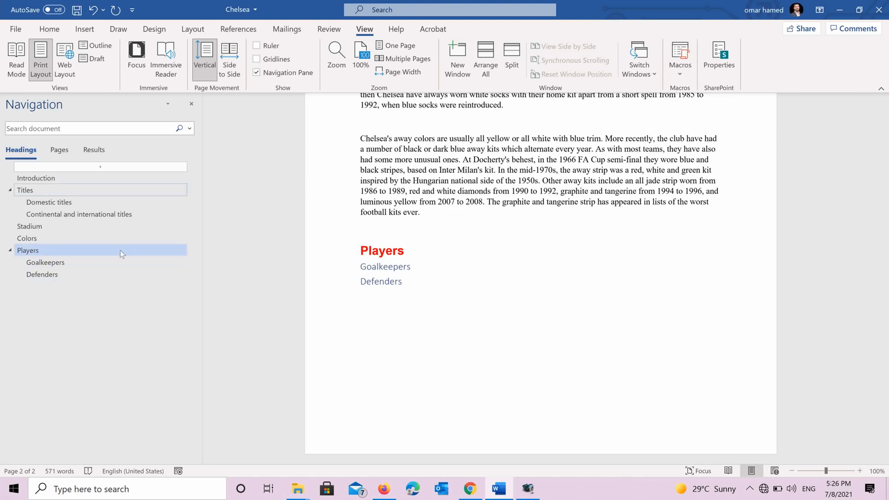
pyautogui.click(191, 103)
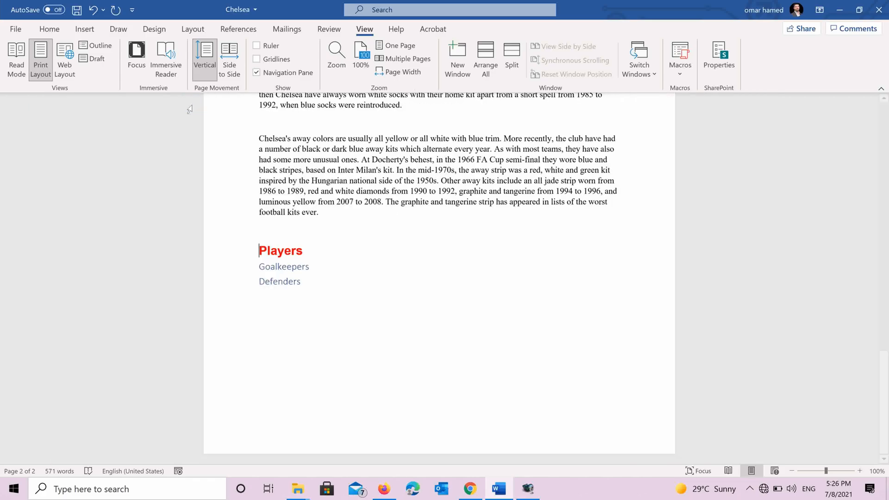